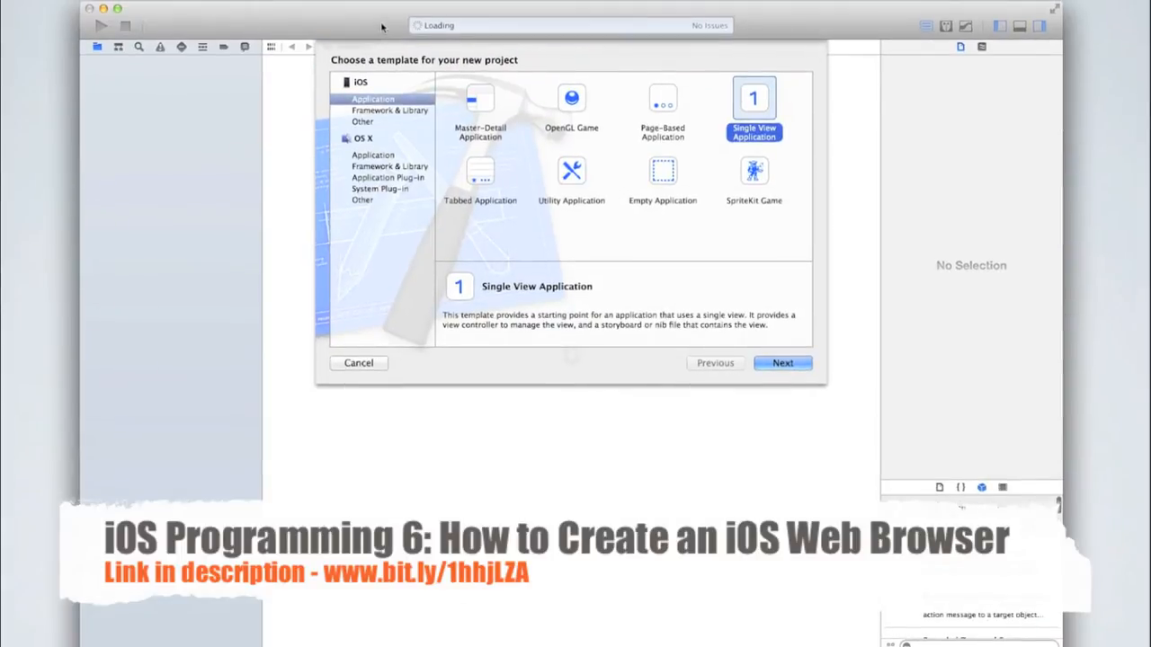
Create a Single View Application named safariOpen and land on its project settings.
left_click(781, 363)
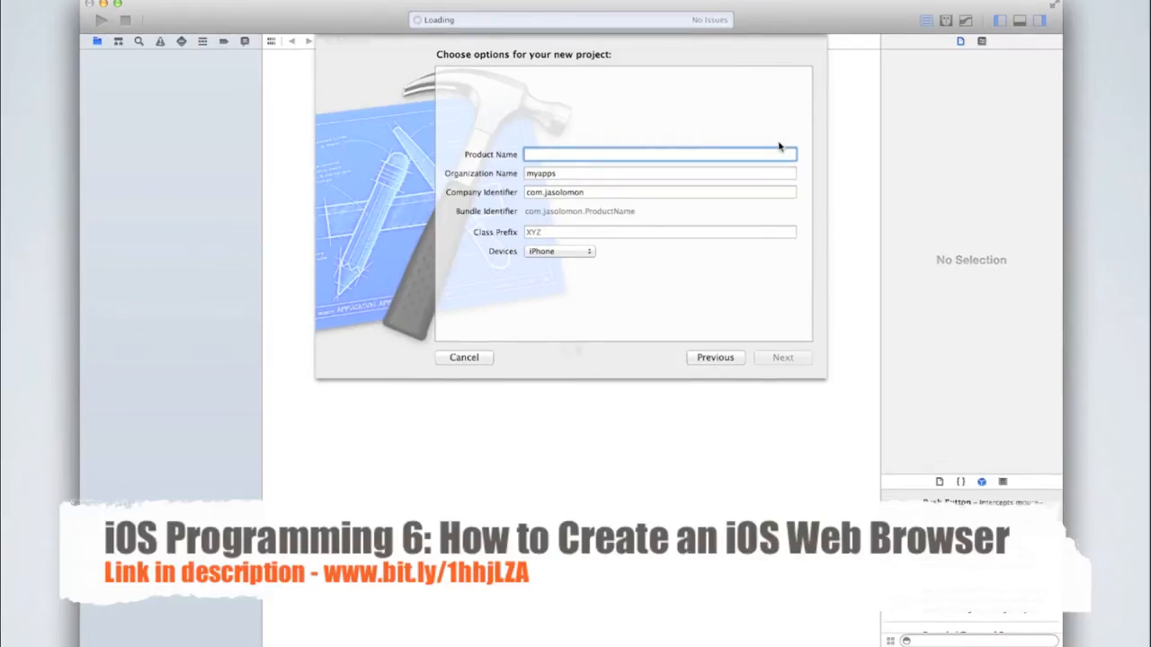
type("safariOpen")
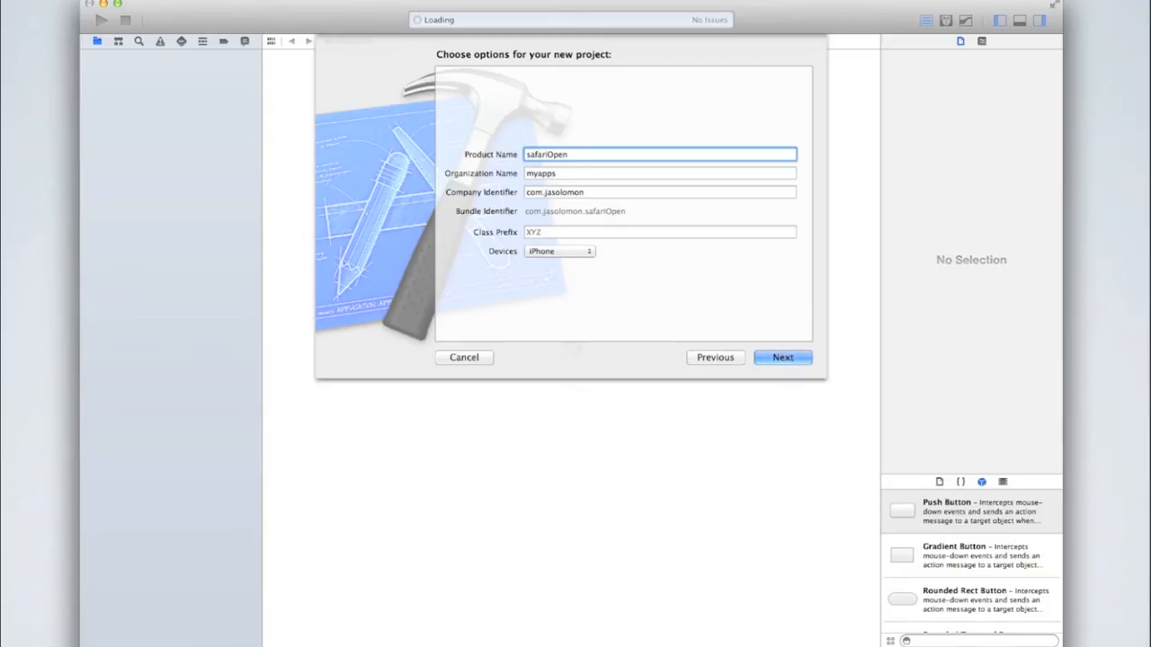
left_click(780, 356)
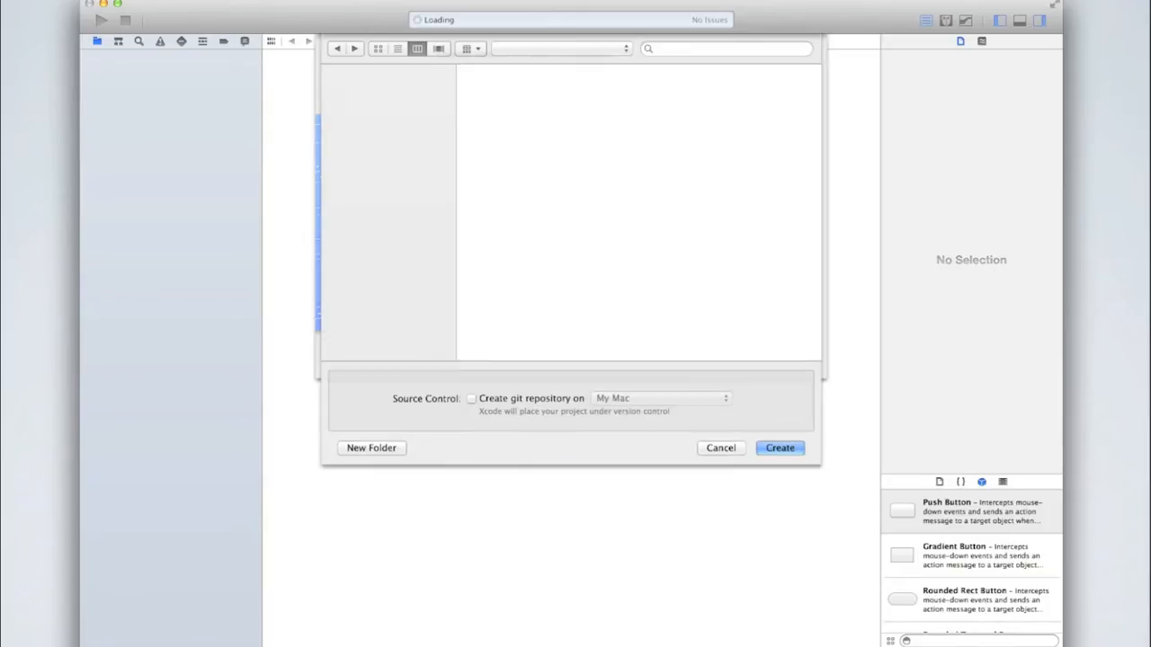
left_click(778, 448)
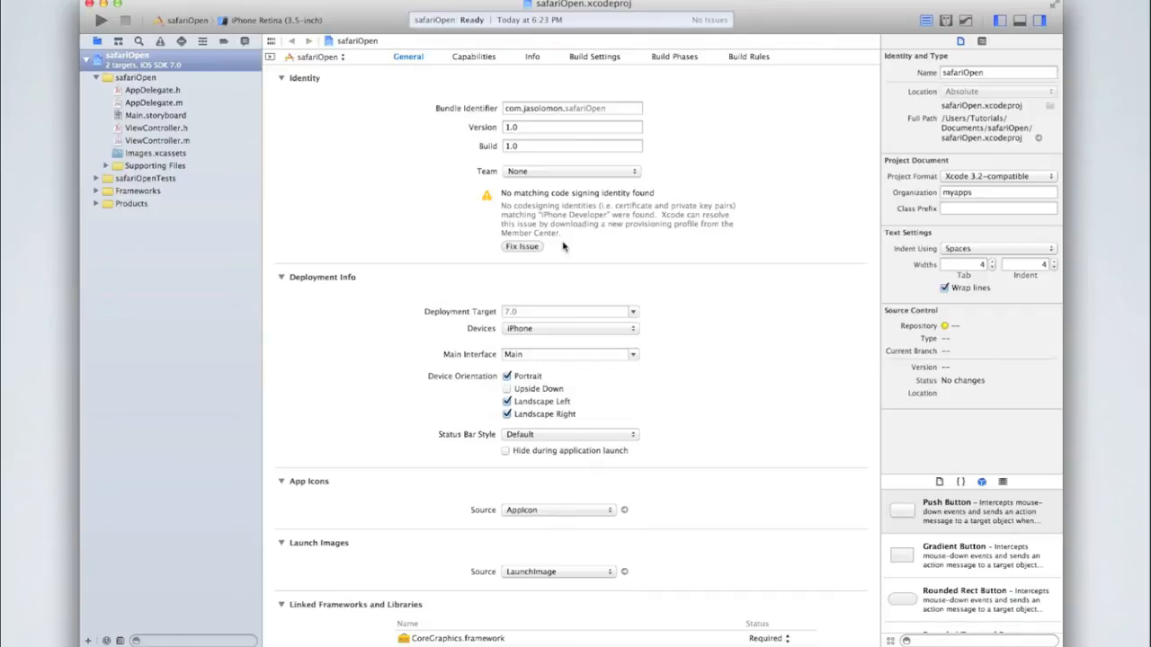
Place a button in the centre of the Main.storyboard view and retitle it 'Open Webpage'.
left_click(155, 115)
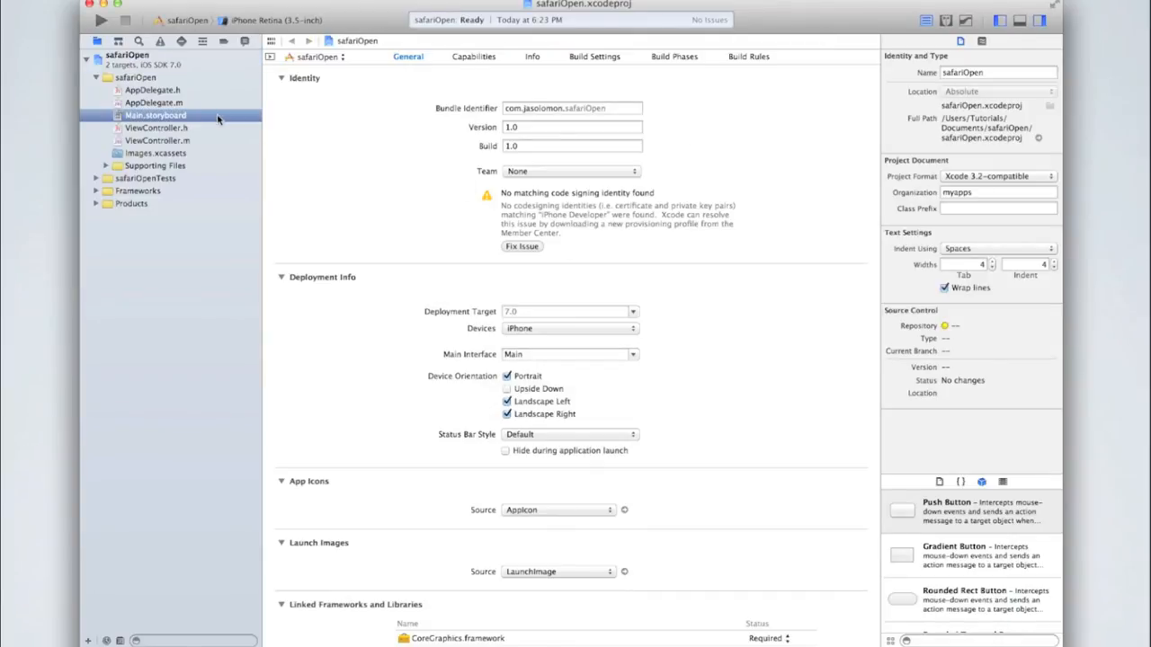
left_click(154, 115)
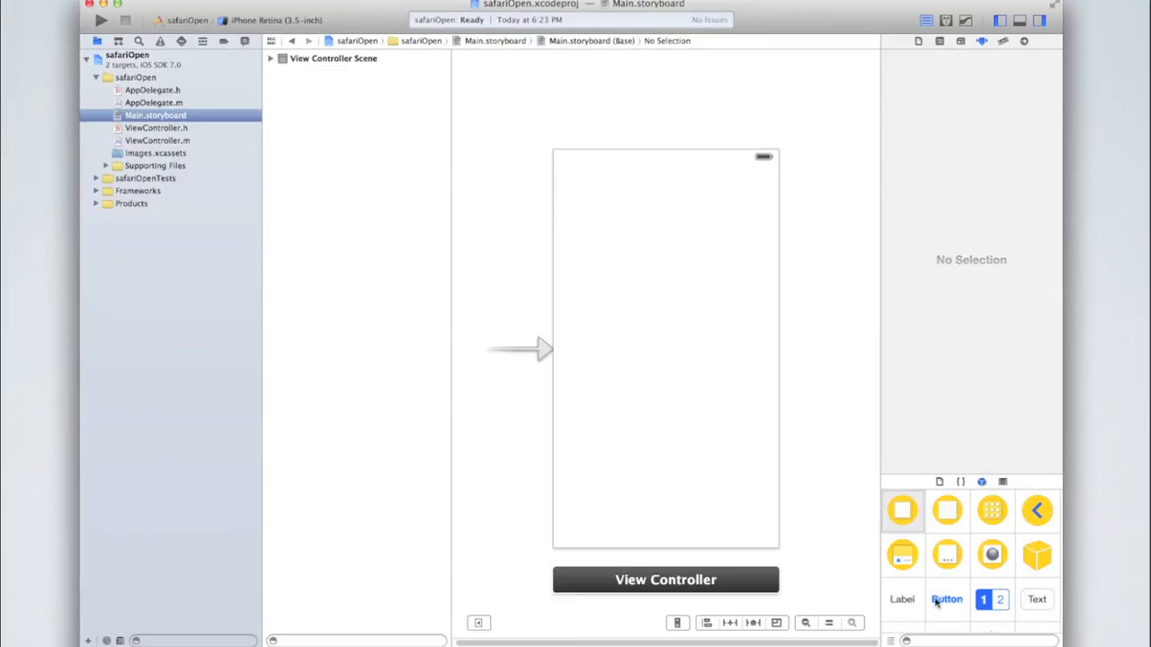
left_click_drag(946, 601, 672, 351)
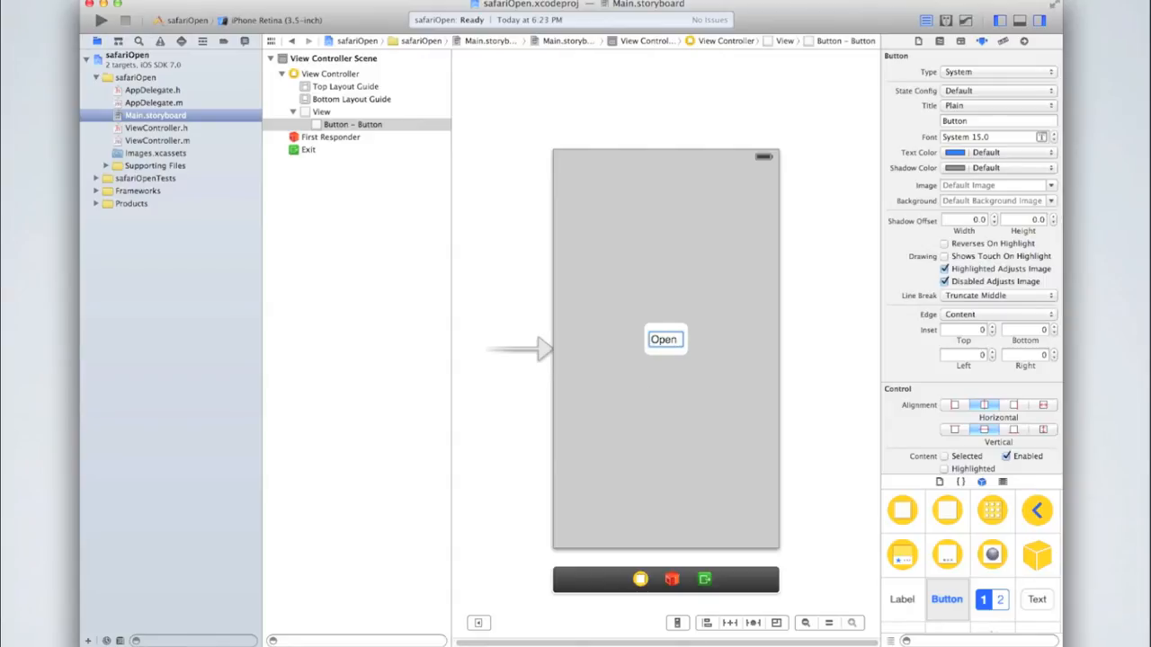
type("Open Webpage")
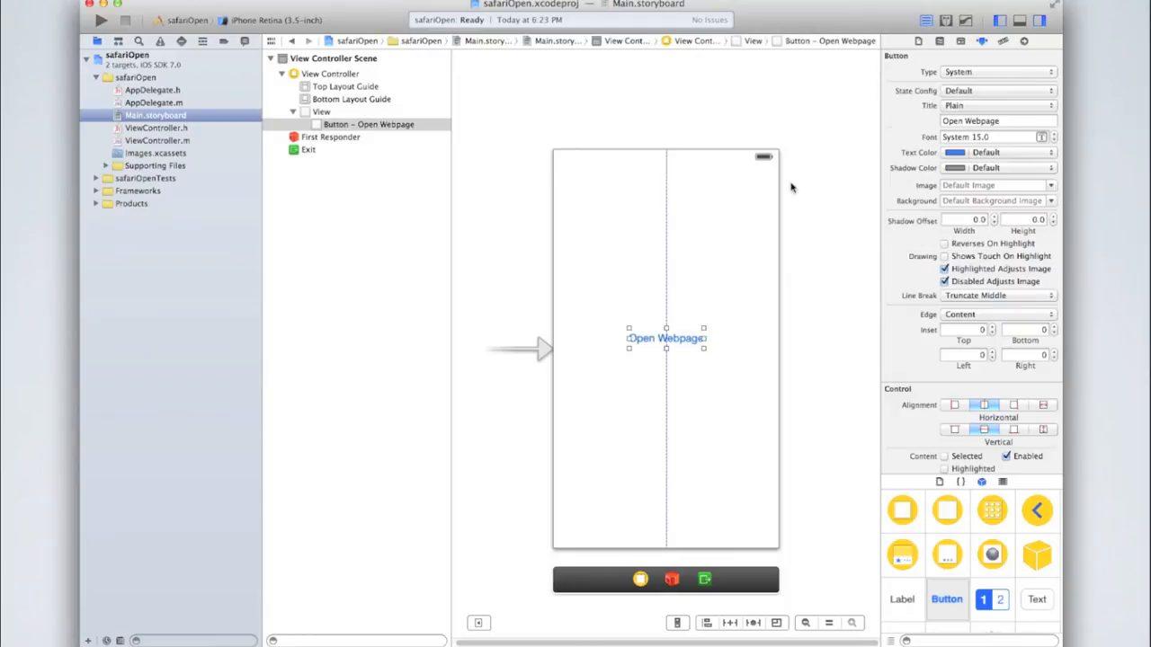
mouse_move(928, 106)
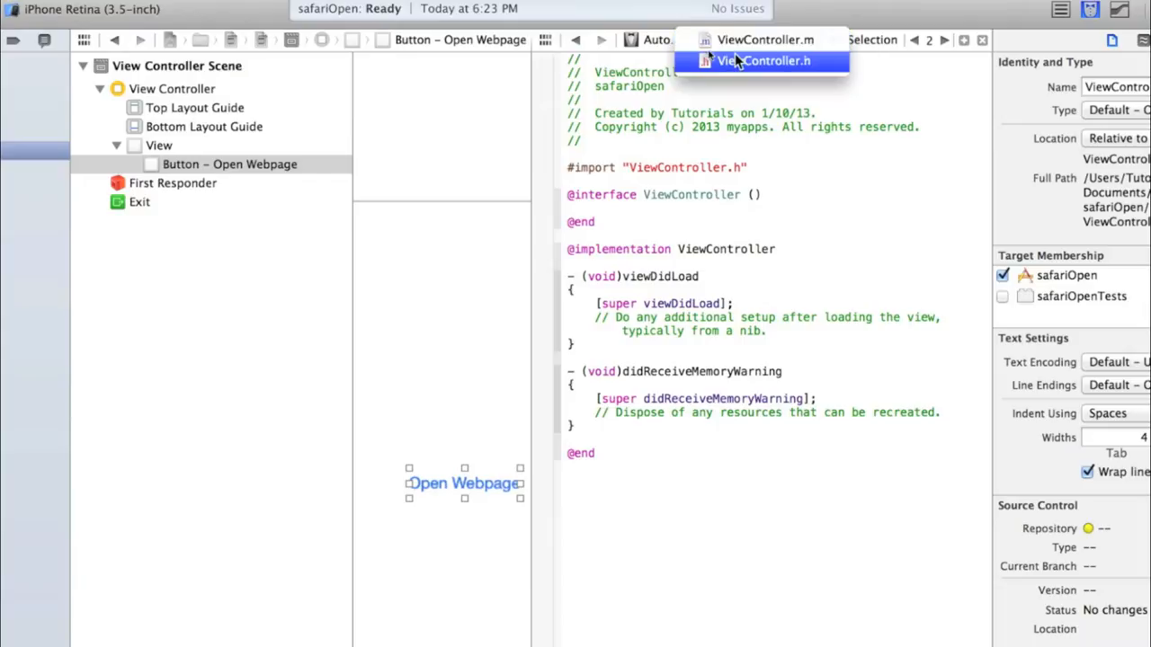
Wire the Open Webpage button to a new Action named openWebpage in ViewController.h.
left_click(763, 61)
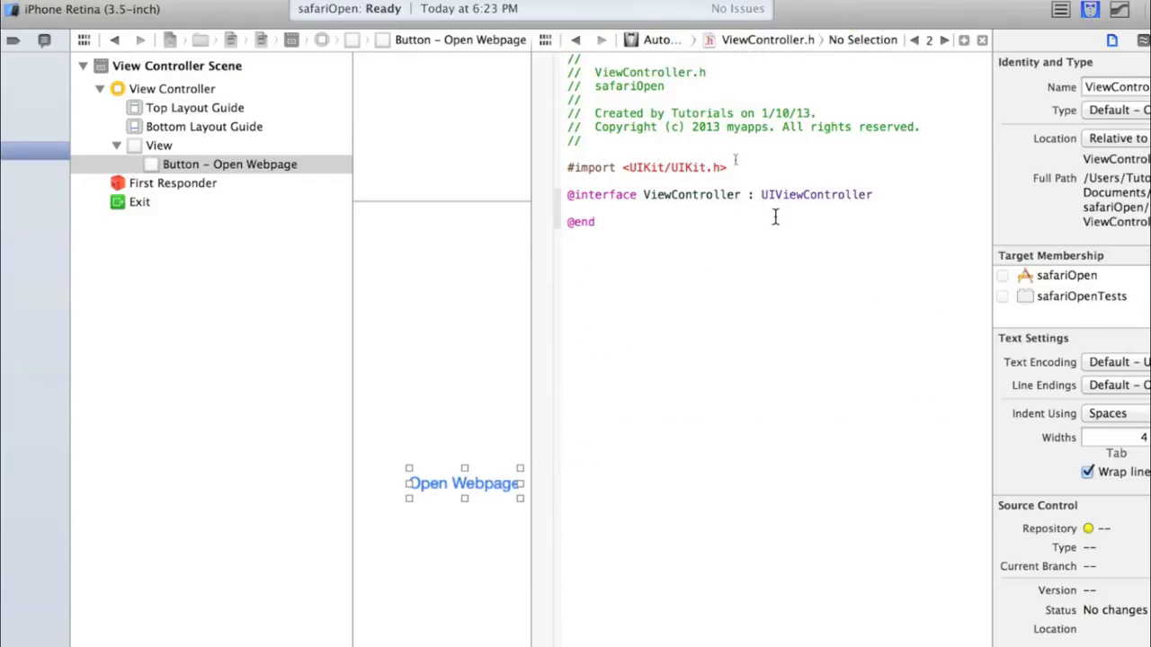
type("{")
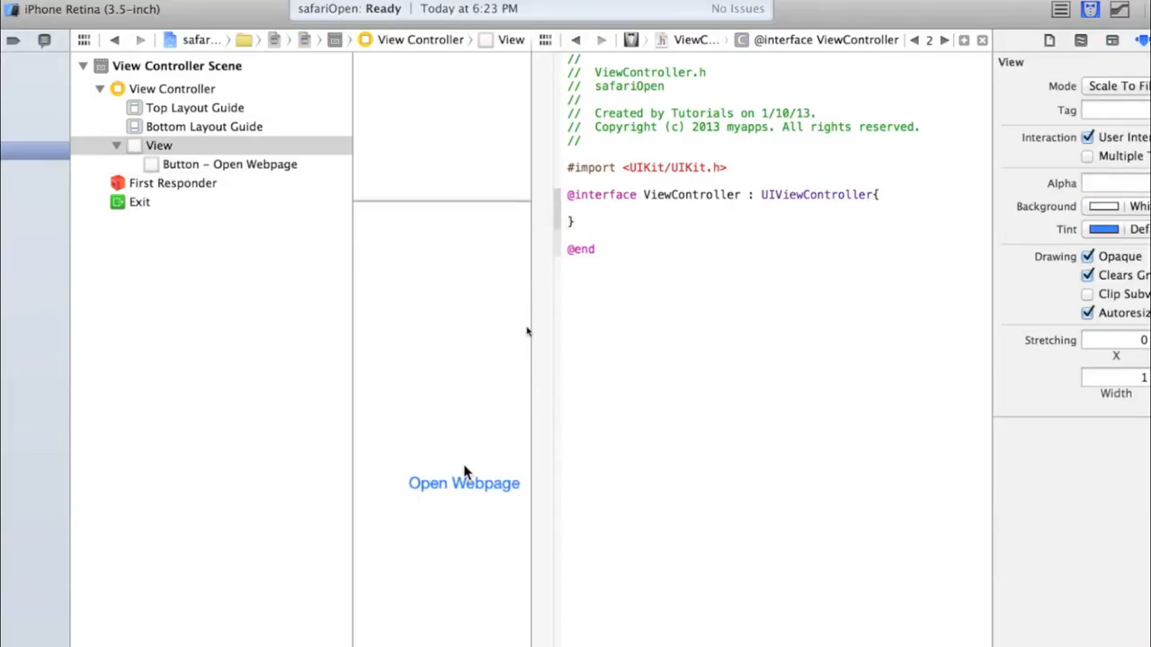
left_click(464, 482)
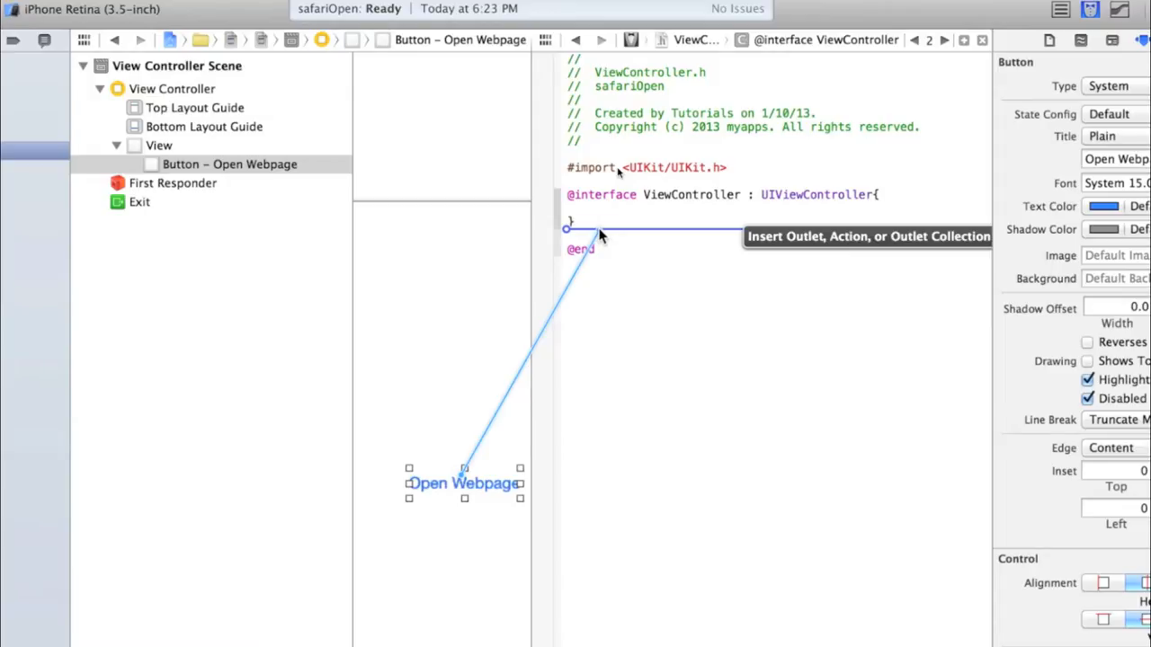
left_click(459, 172)
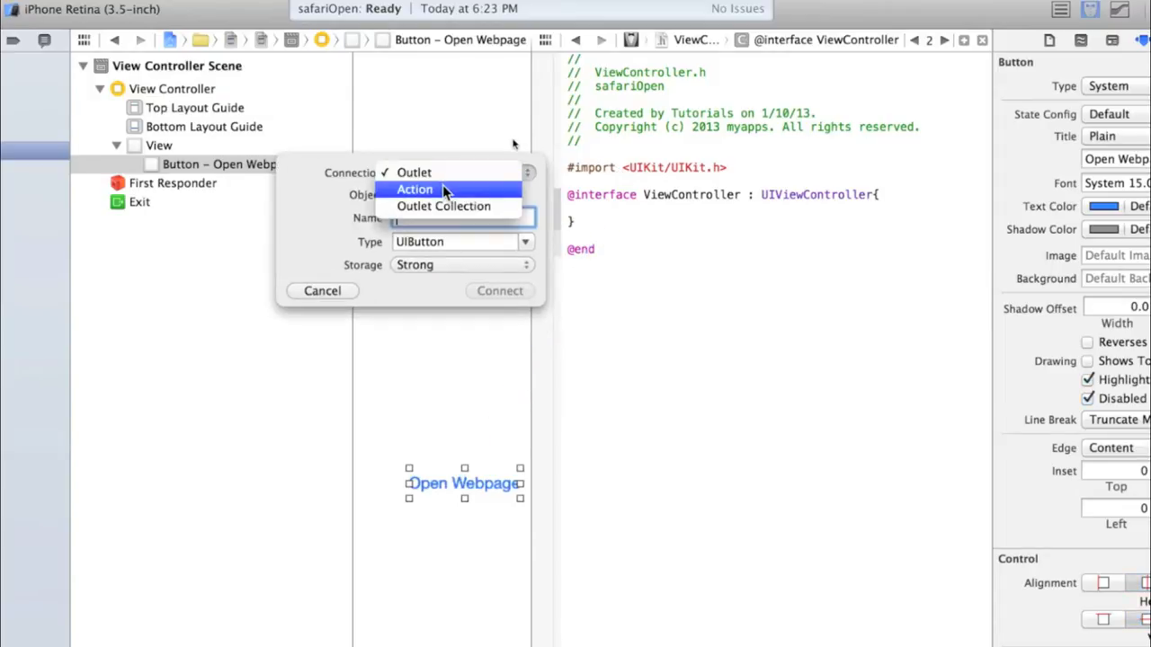
left_click(413, 189)
type("openWebpage")
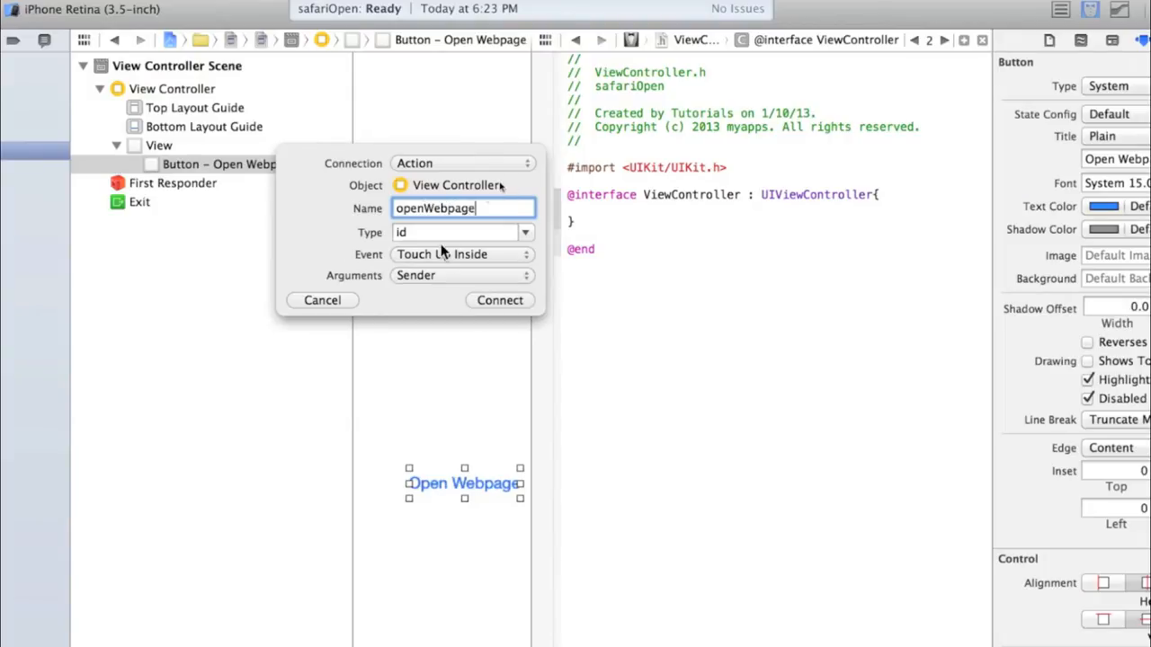
mouse_move(404, 269)
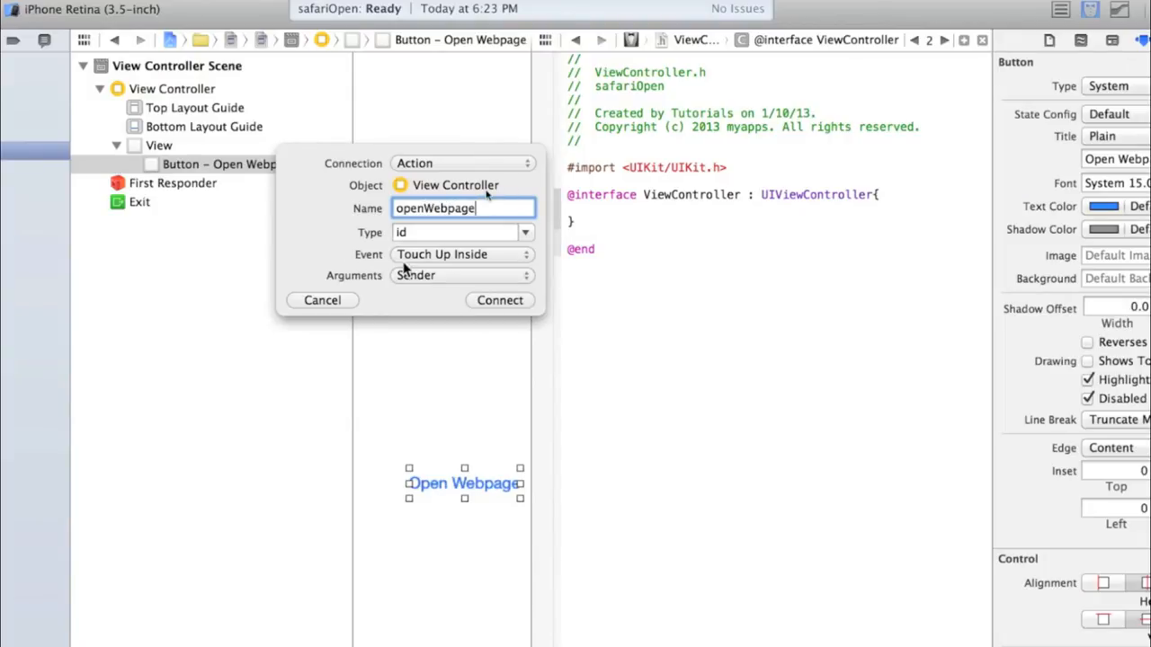
mouse_move(413, 276)
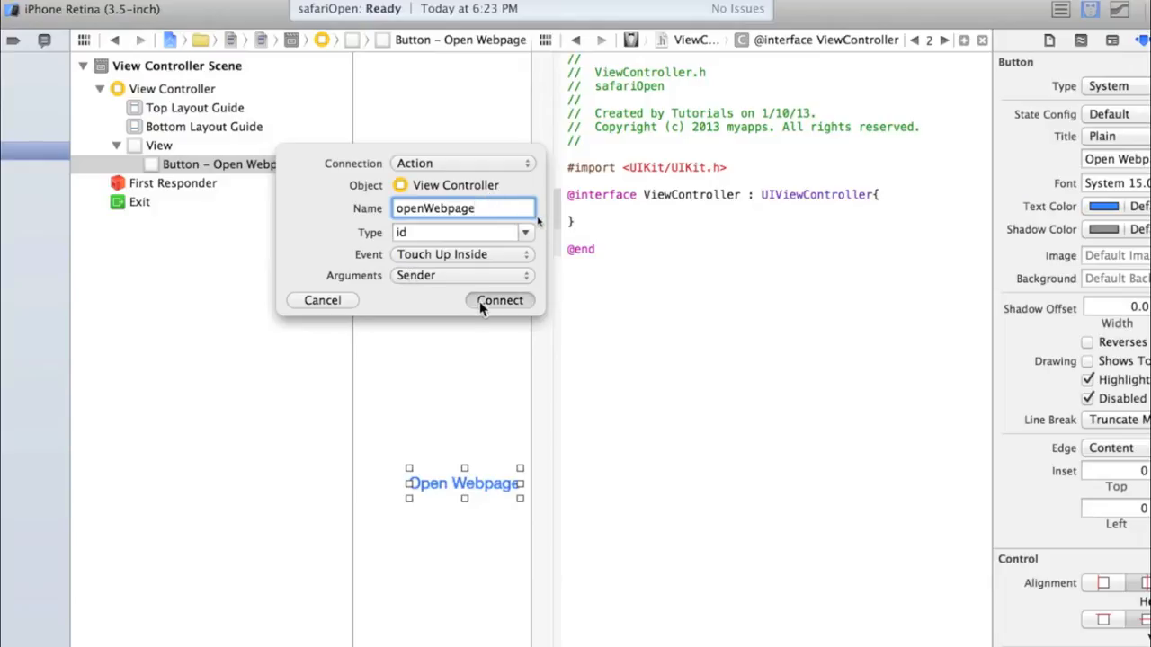
left_click(500, 300)
type("[[UIApplication sharedApplication")
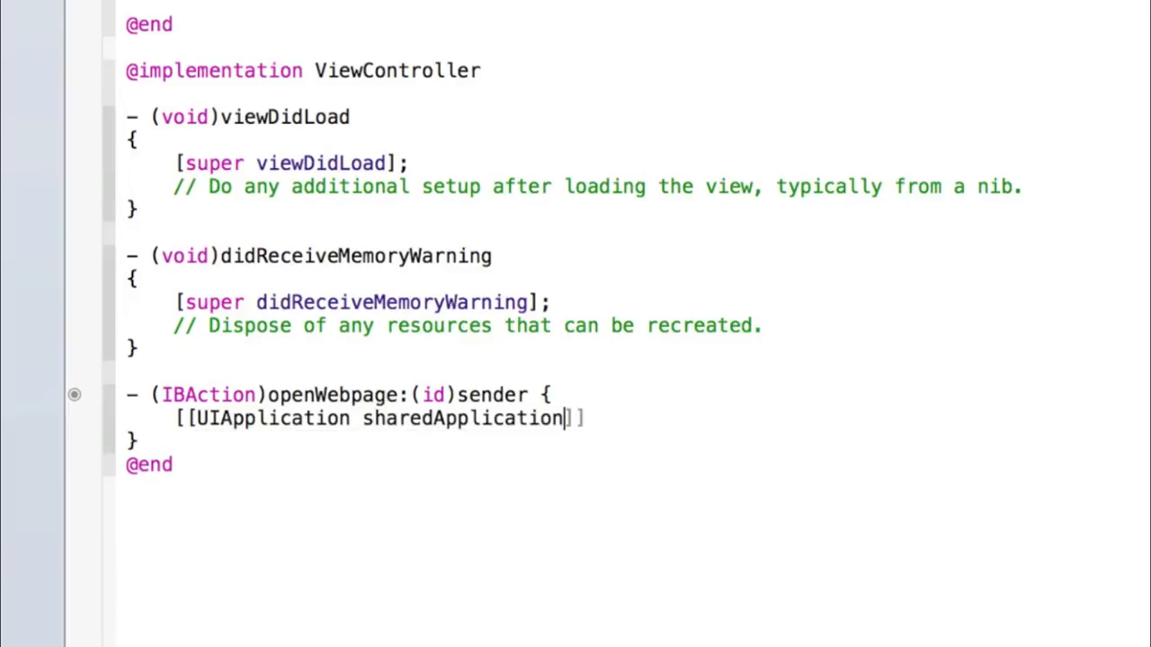
Write [[UIApplication sharedApplication] openURL:[NSURL URLWithString:@""]] inside openWebpage.
type("]")
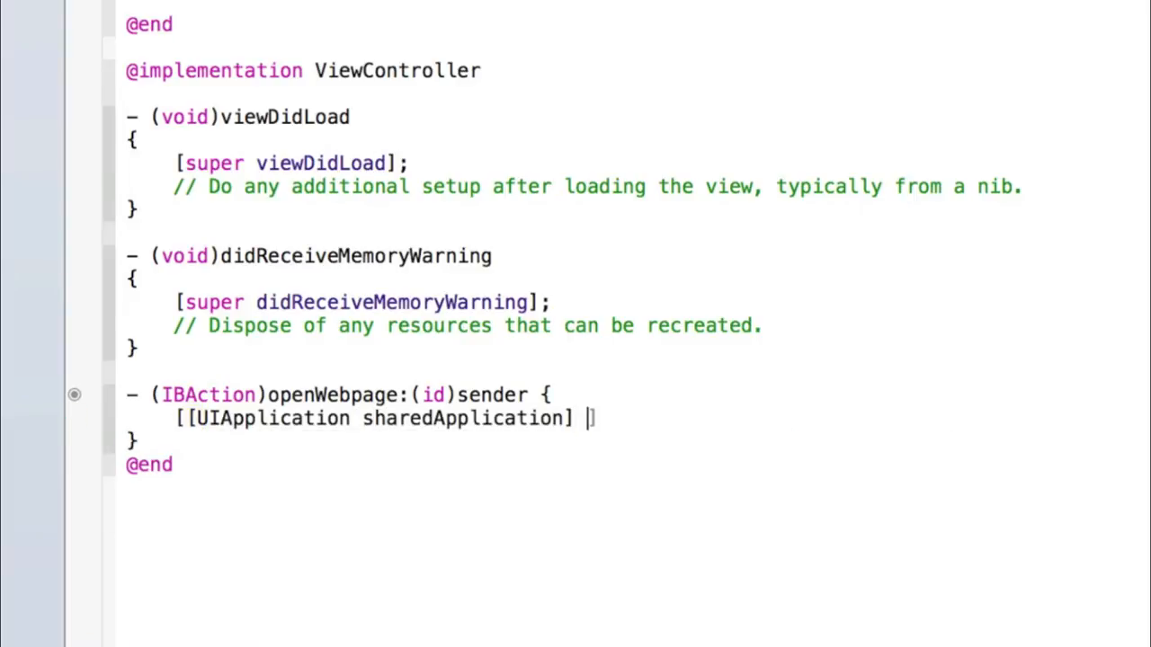
type("openURL:[")
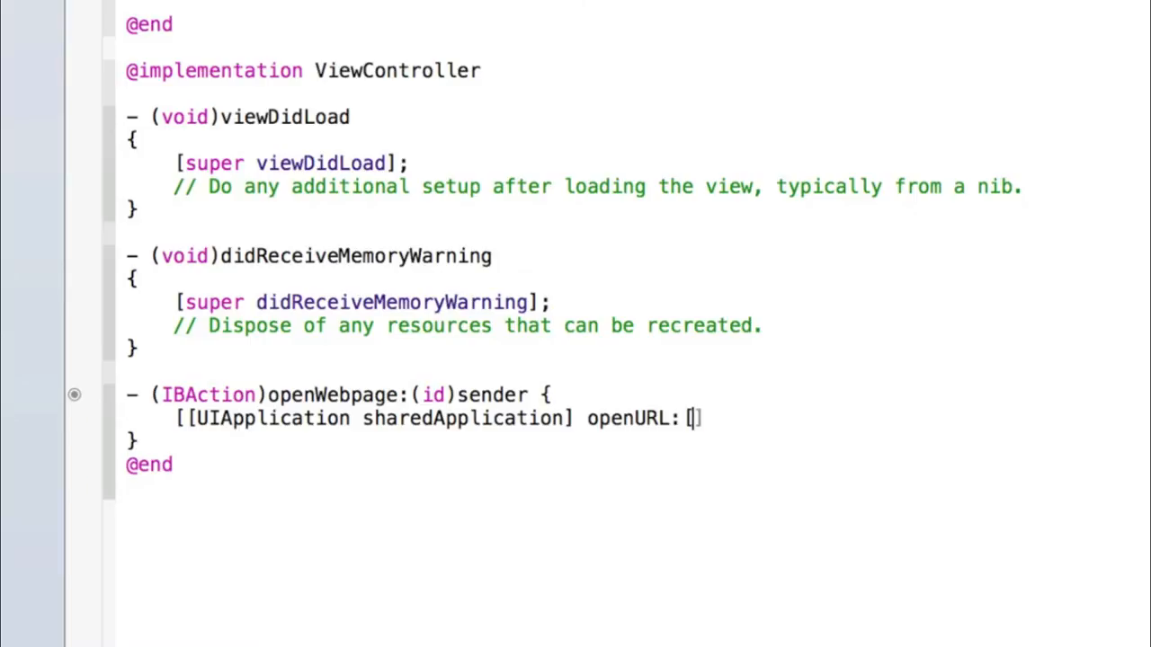
type("NSURL URLWi")
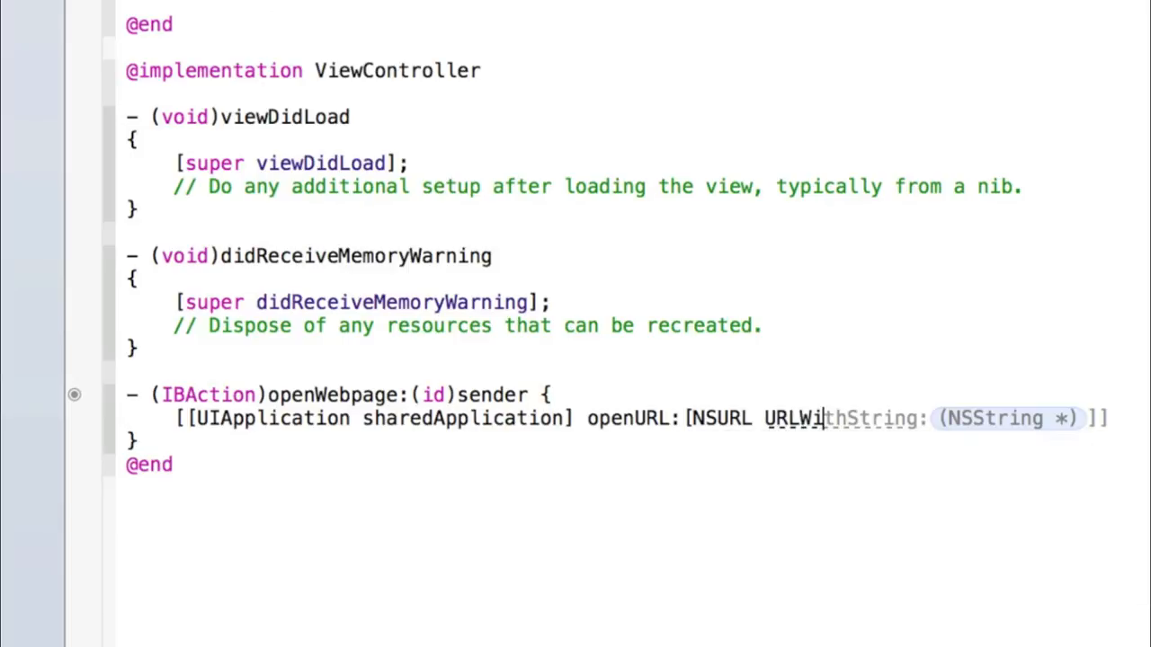
type("@\"\"]];")
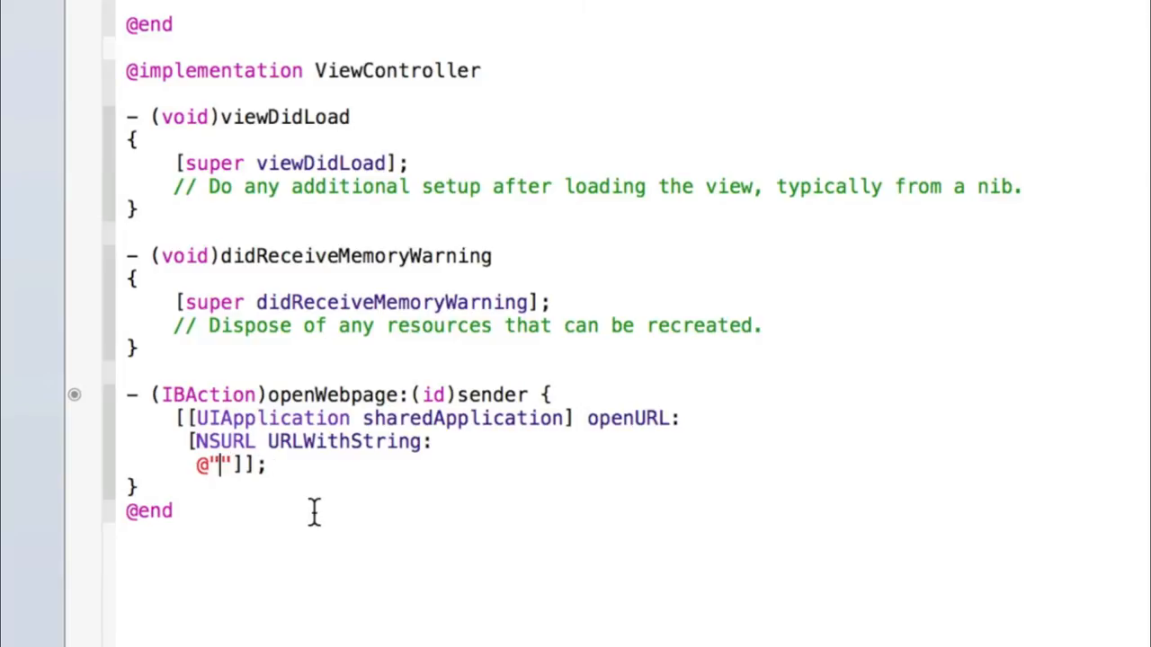
type("http://")
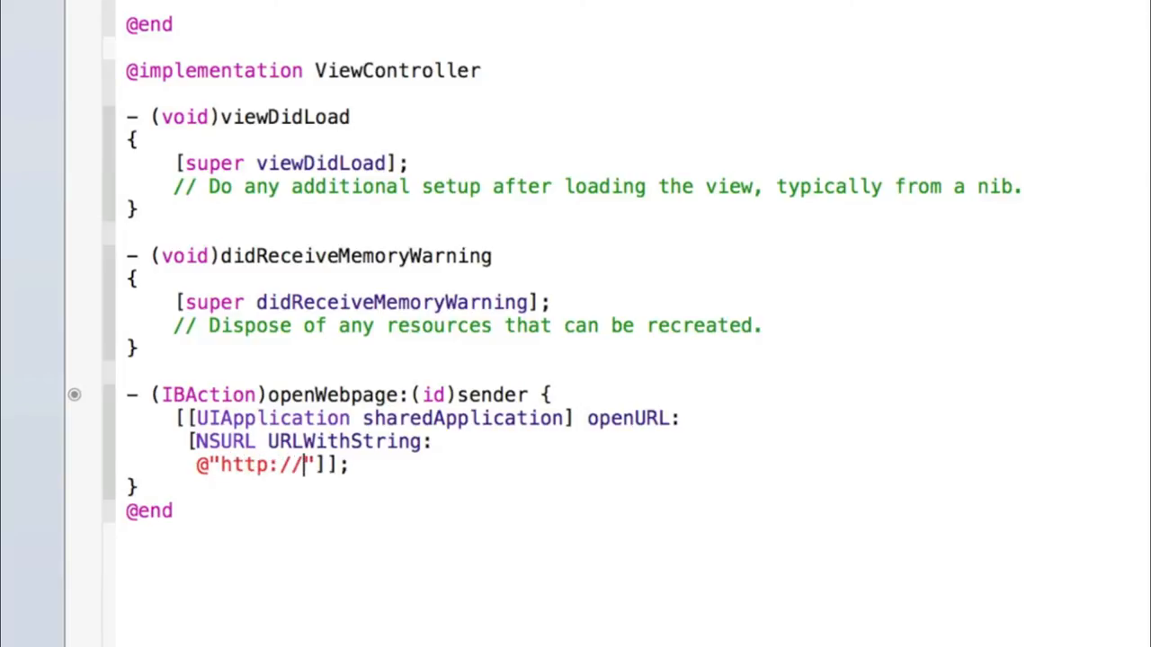
type("www")
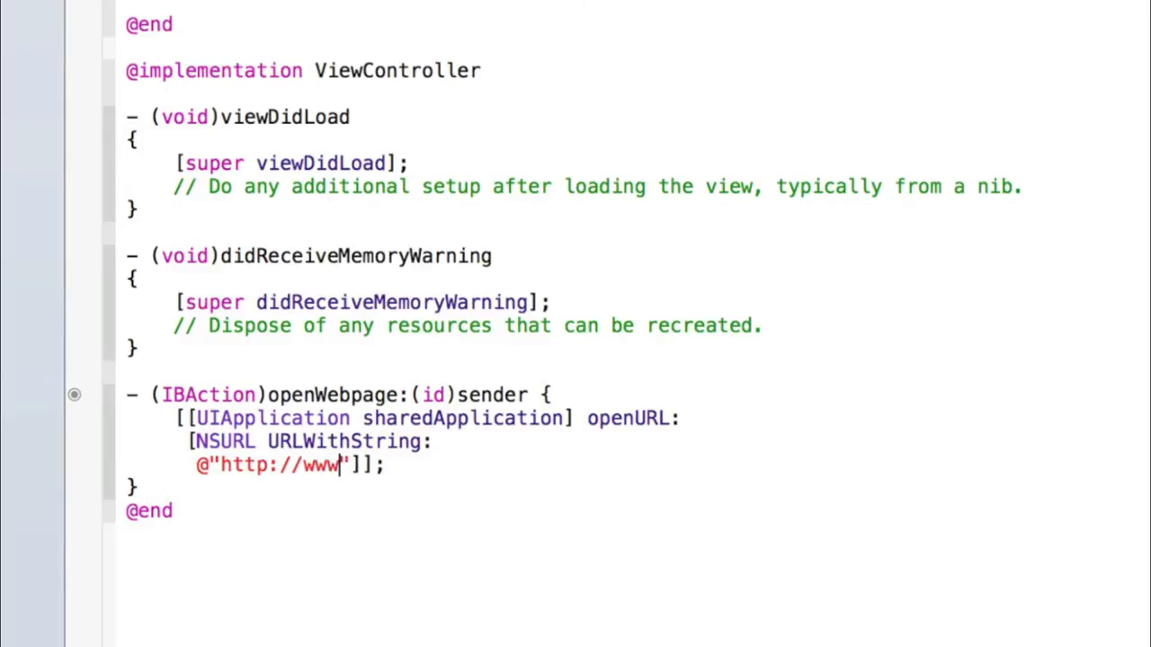
type(".youtub")
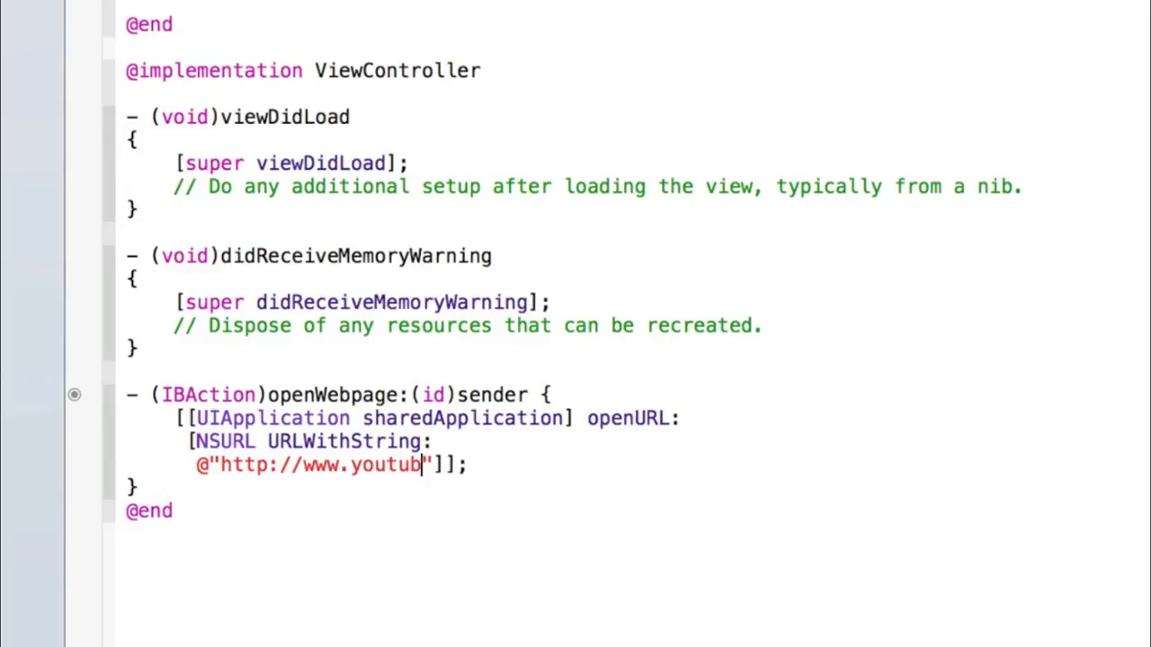
type("e.com/99ce")
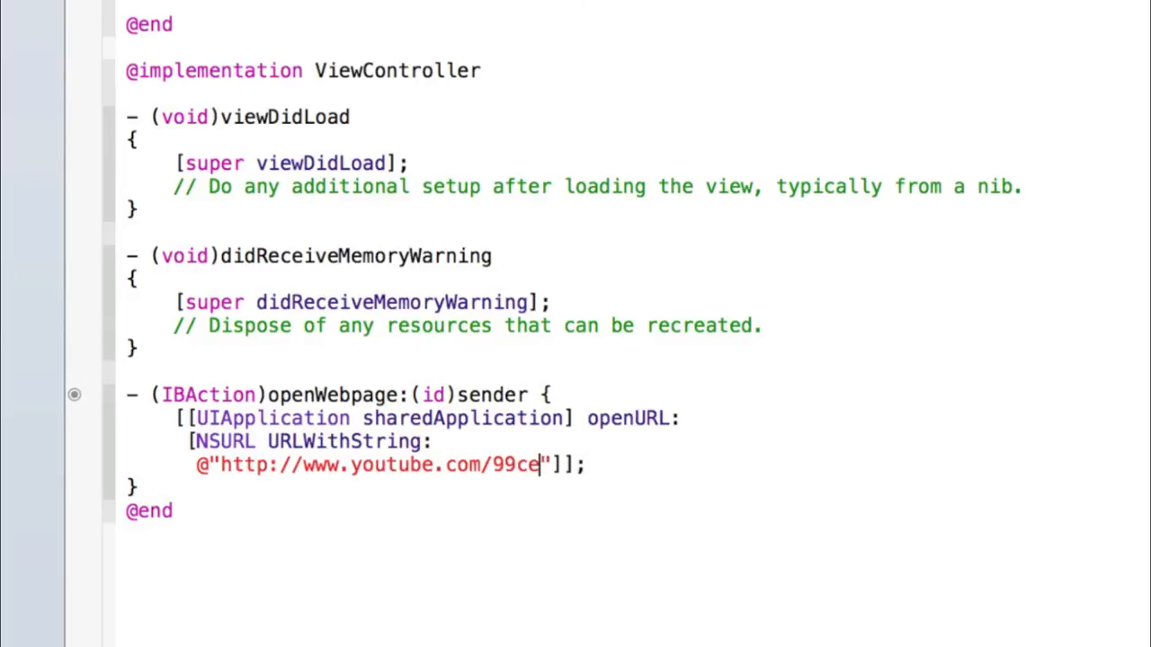
type("ntsappdevelopmen")
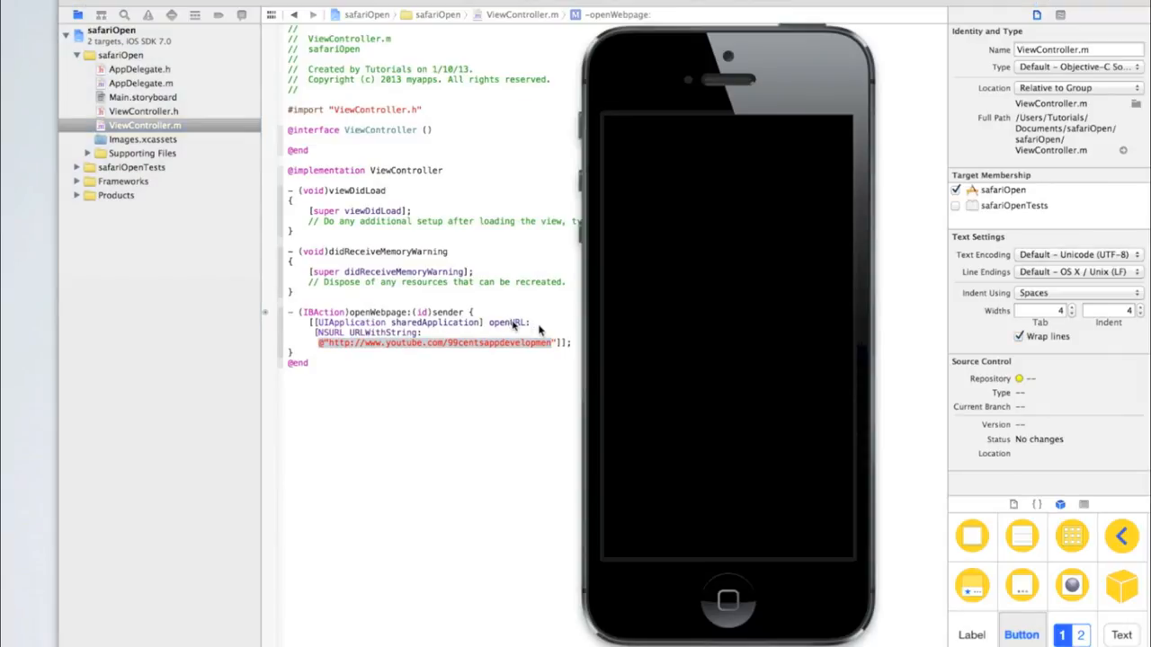
Run the app, tap Open Webpage to load YouTube in Safari, then return to the app.
left_click(101, 20)
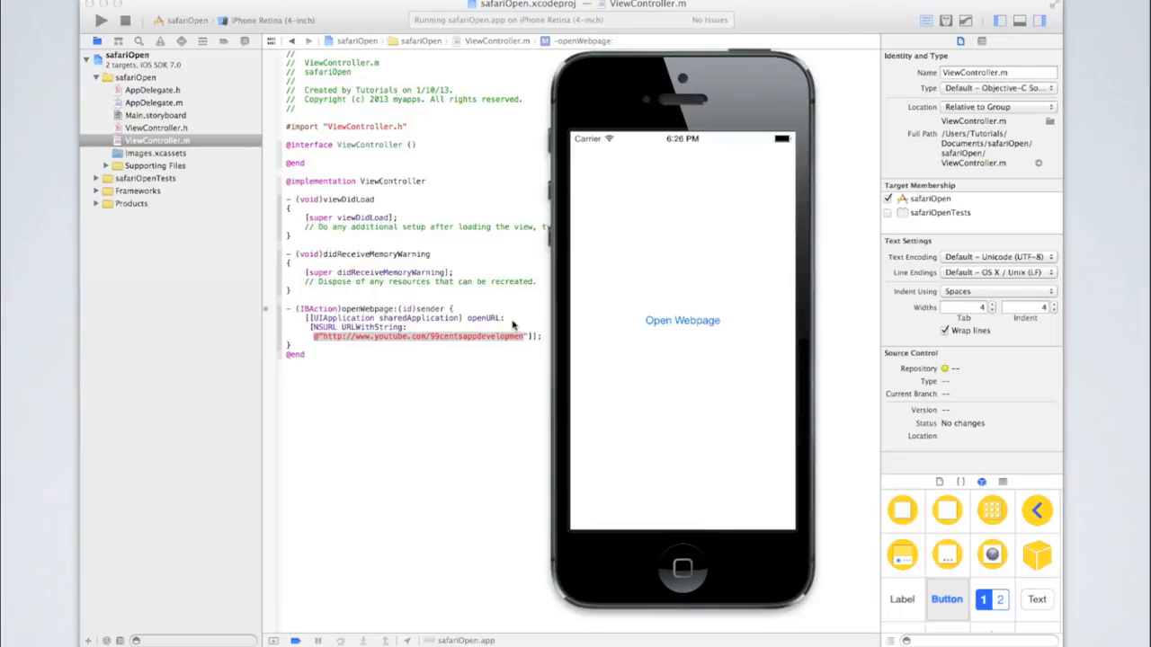
left_click(684, 320)
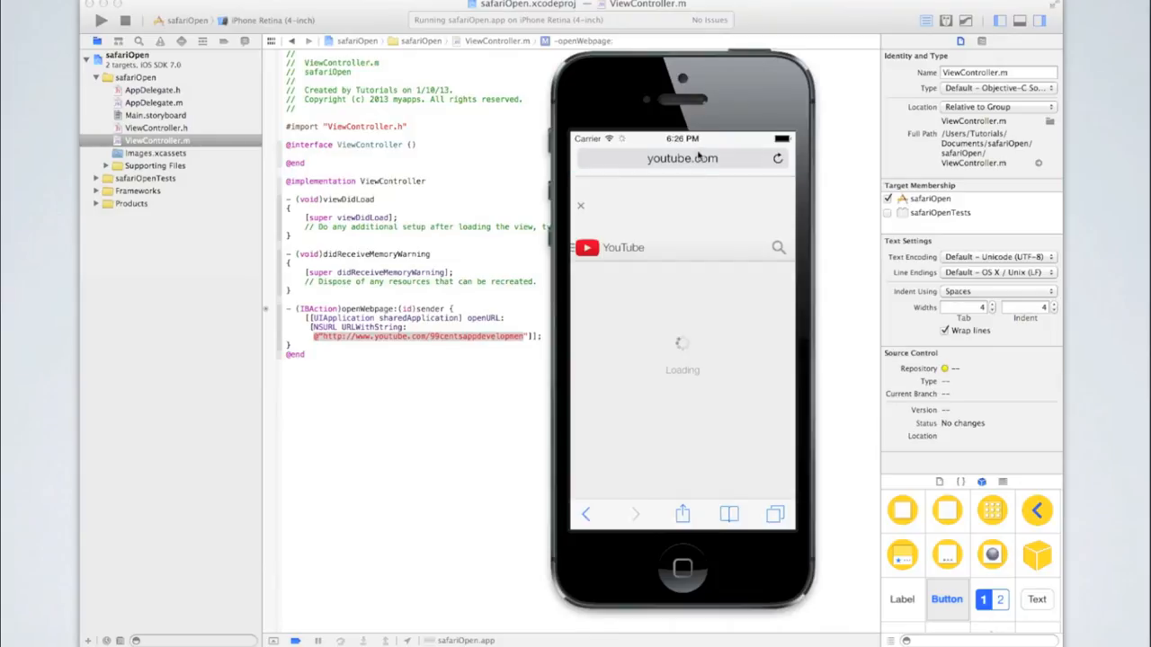
left_click(681, 158)
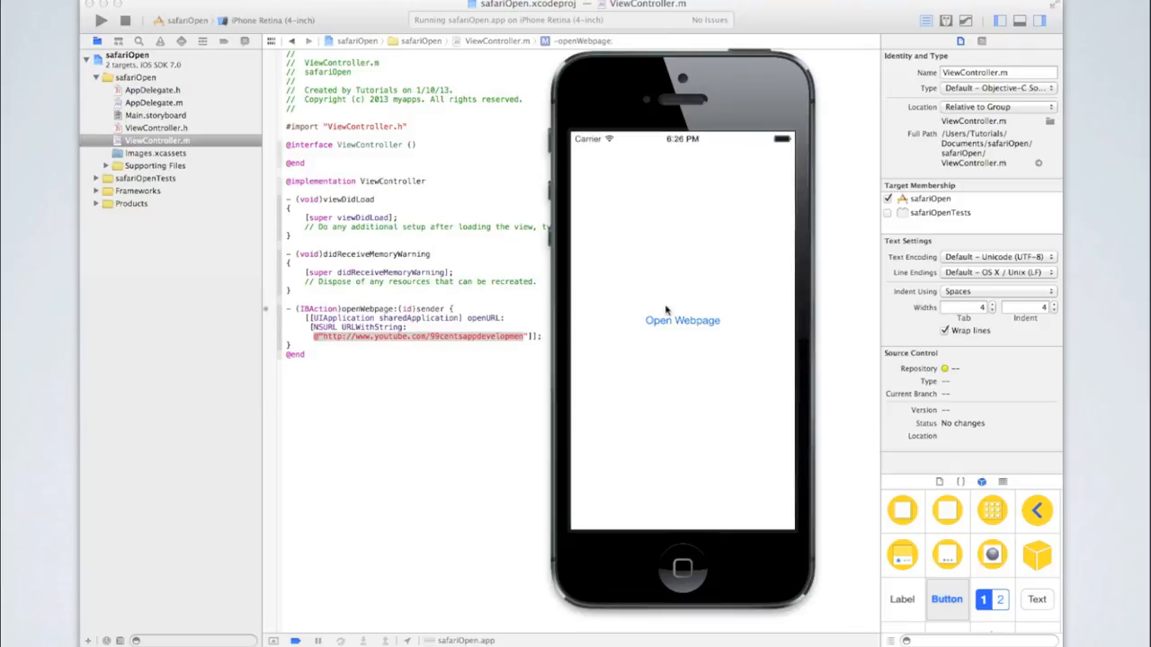
mouse_move(589, 299)
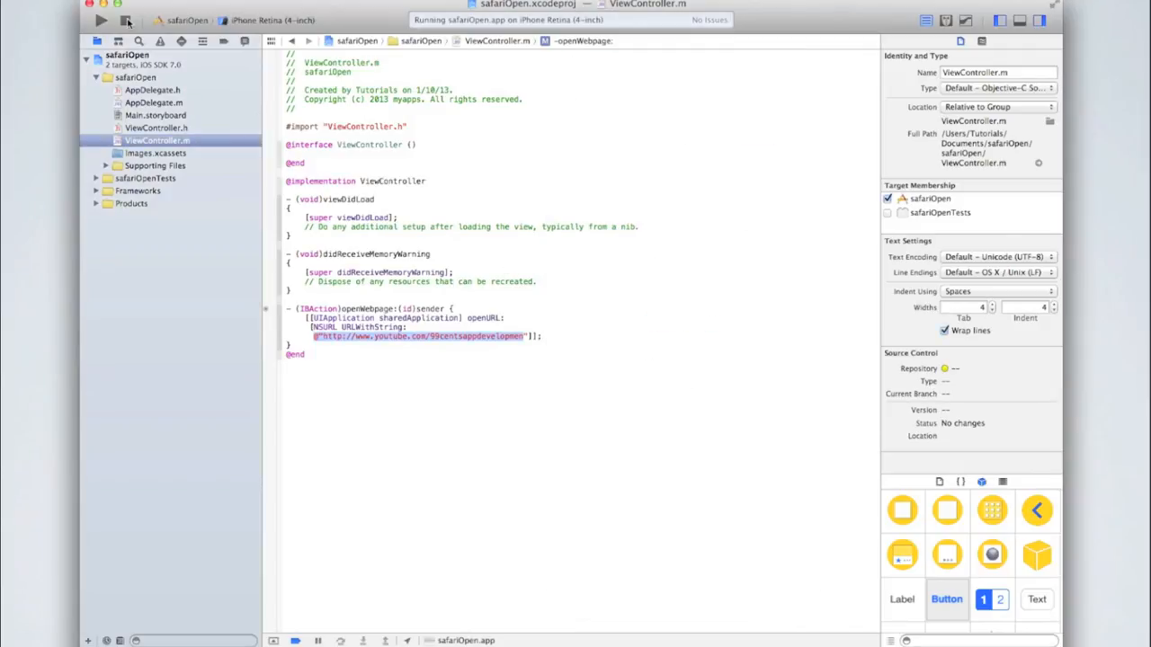
Stop the safariOpen.app run on the simulator.
left_click(101, 20)
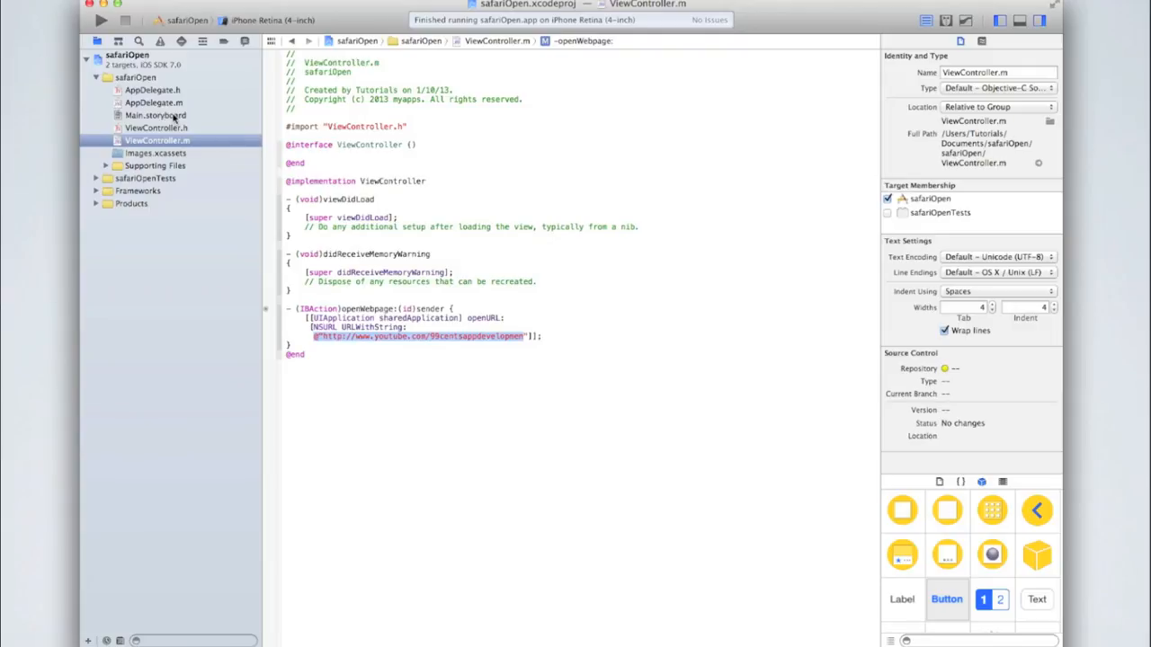
Add a text field with placeholder 'URL' above the button and connect it as outlet urlField.
left_click(155, 115)
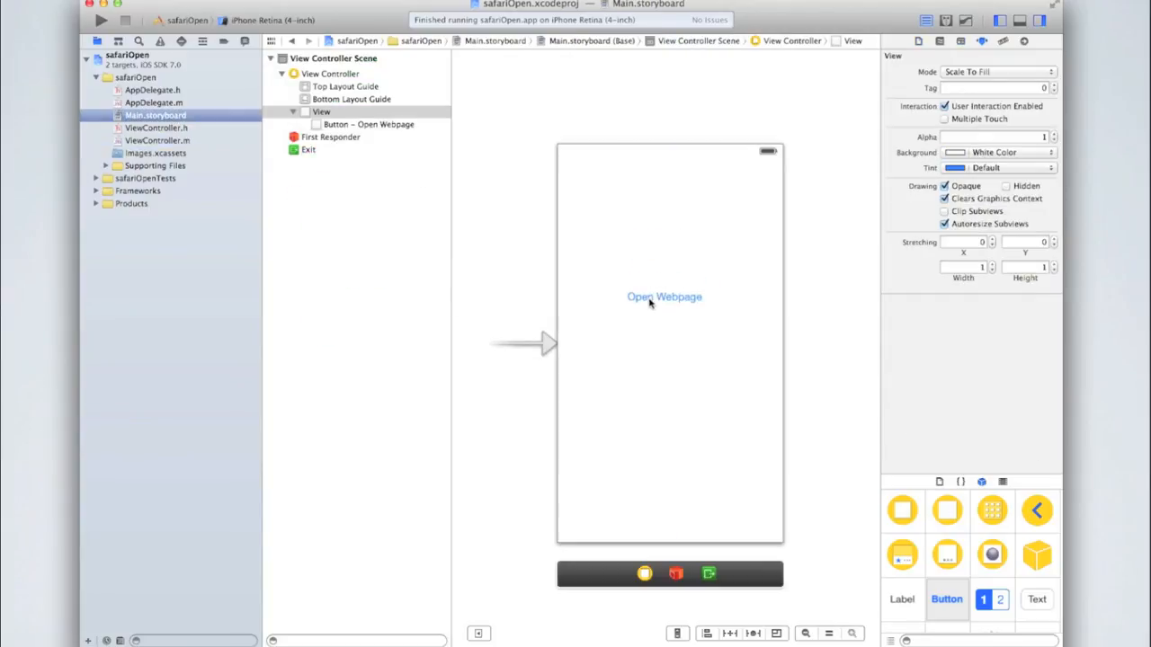
left_click(663, 297)
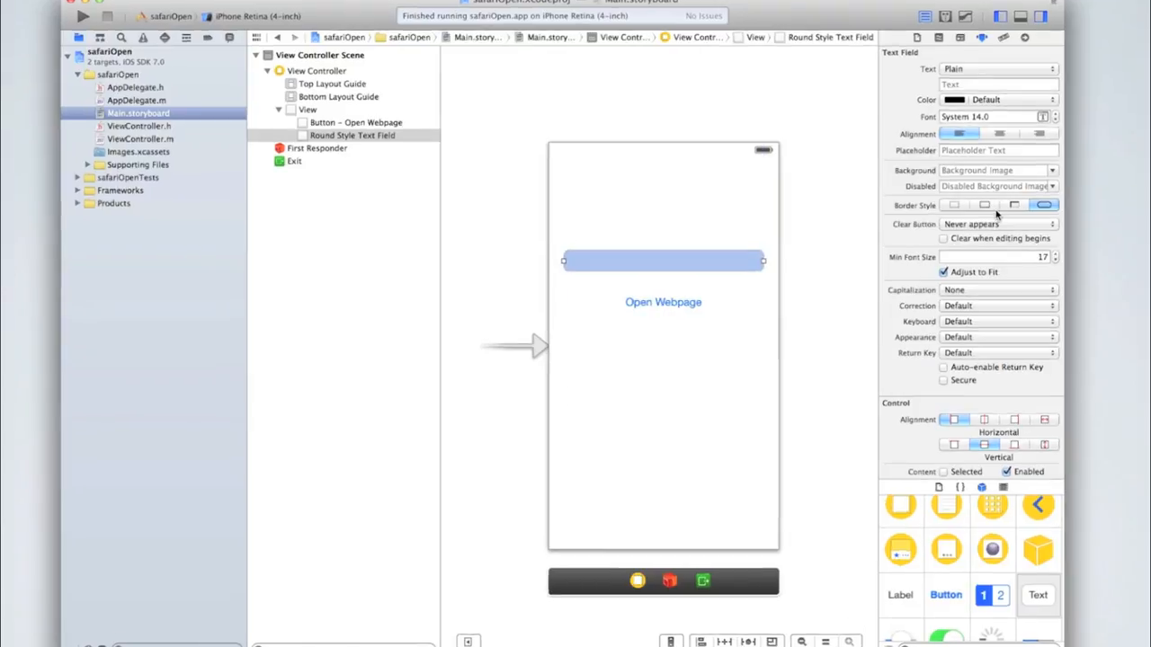
type("URL")
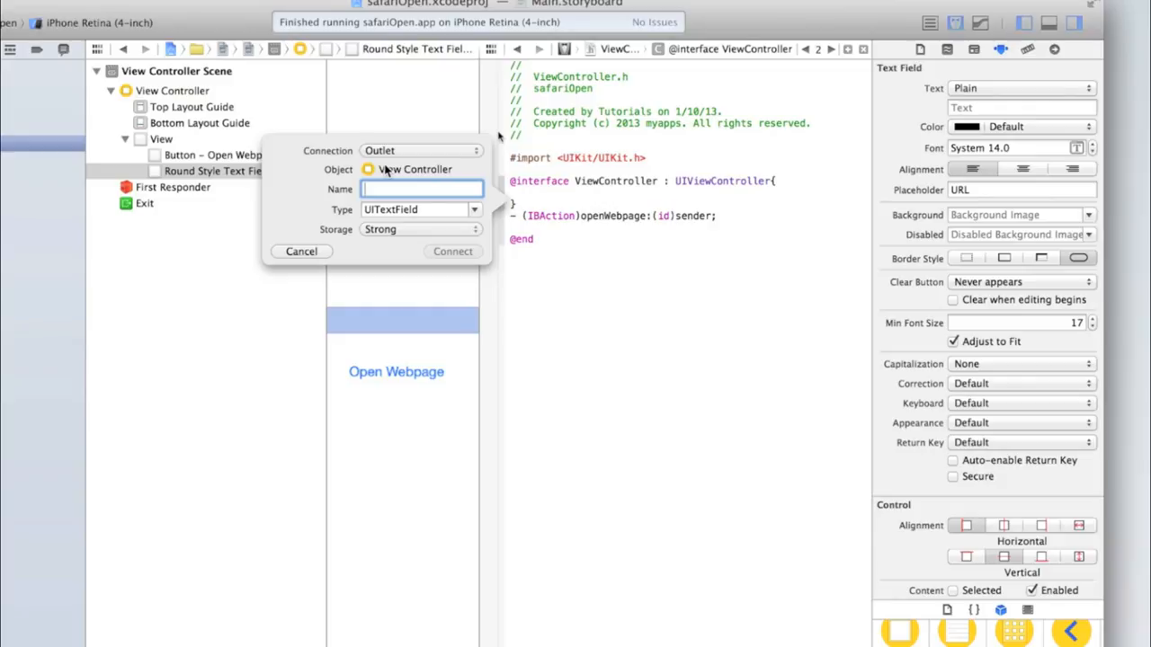
type("urlField")
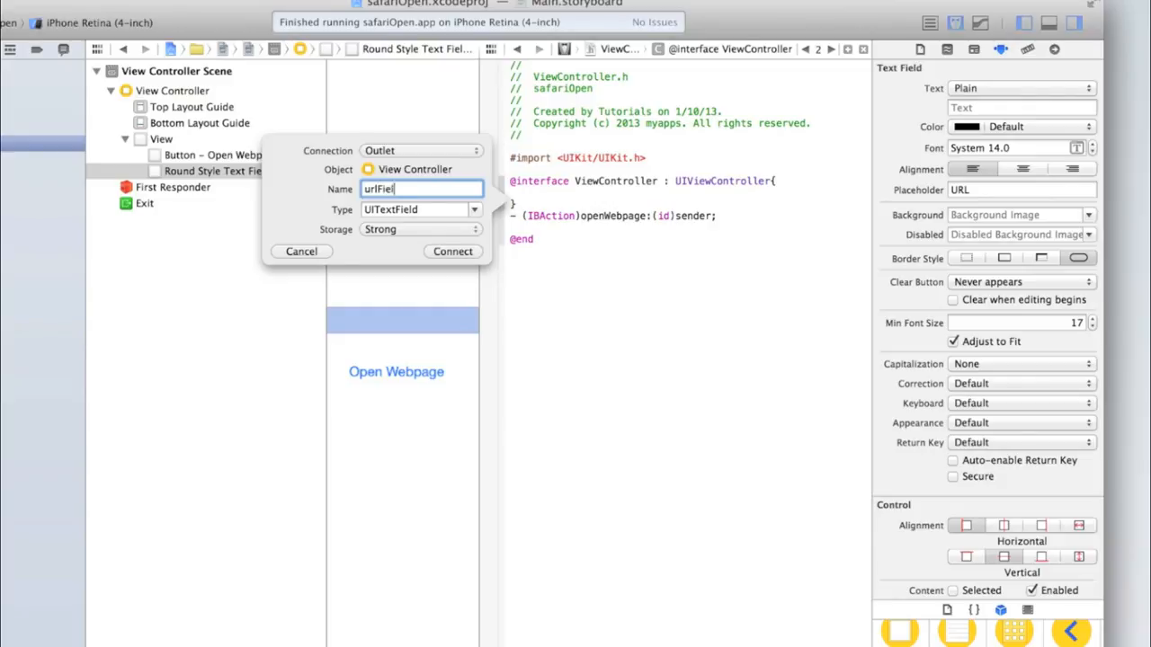
left_click(453, 251)
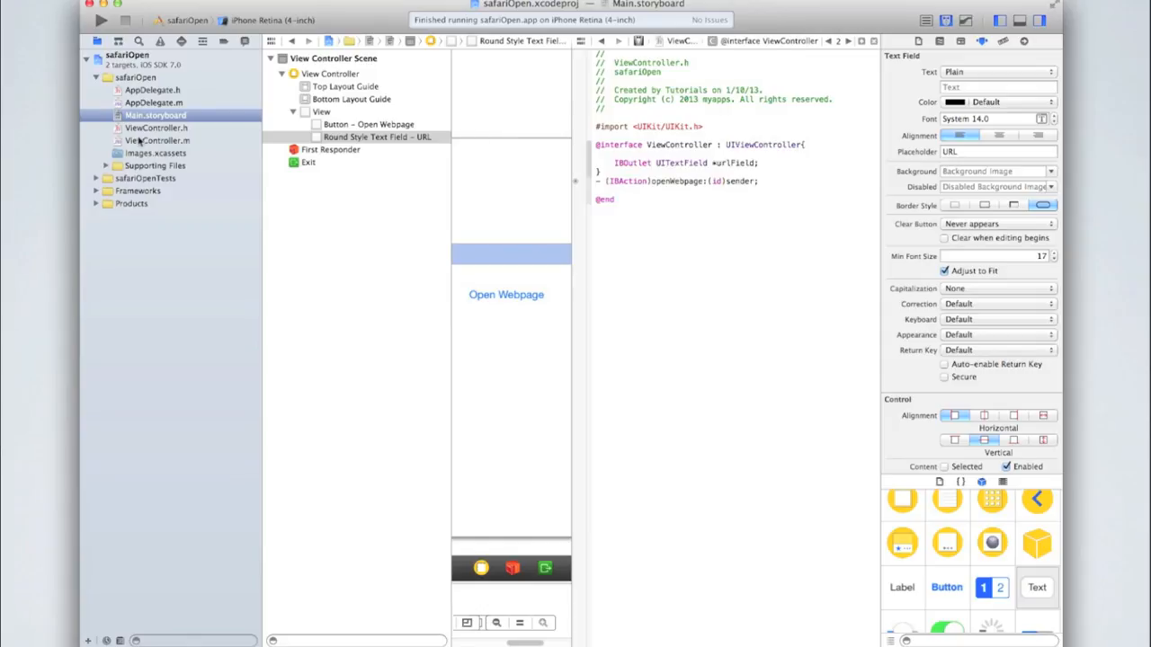
Replace the hardcoded YouTube string in openWebpage with urlField.text.
left_click(159, 141)
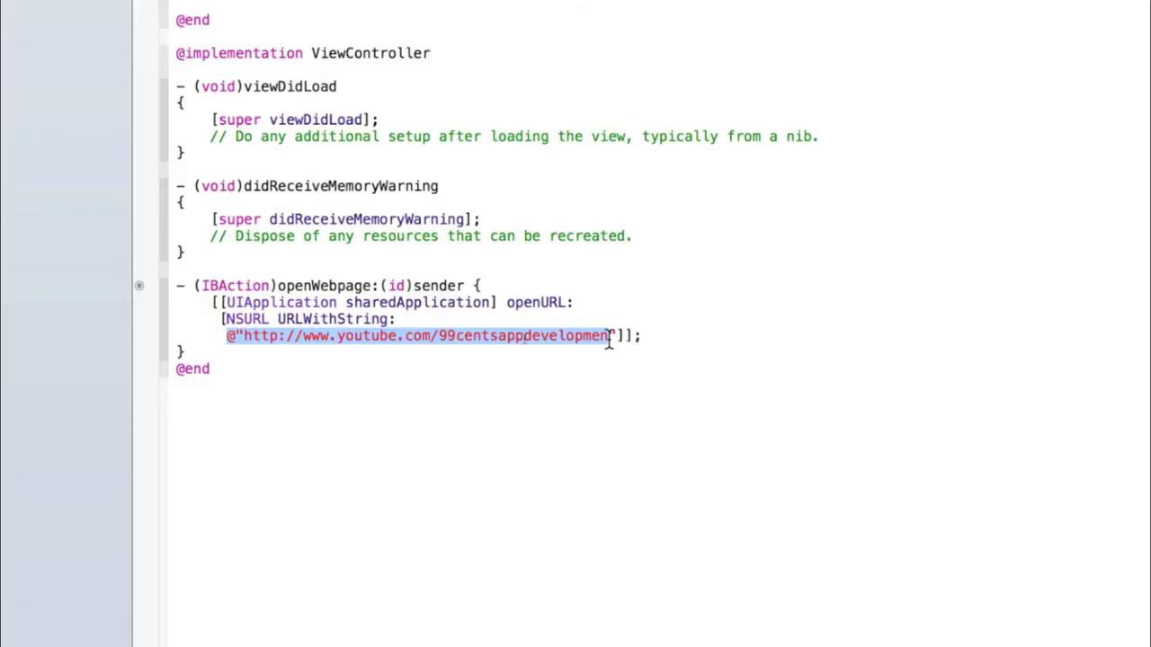
key("Delete")
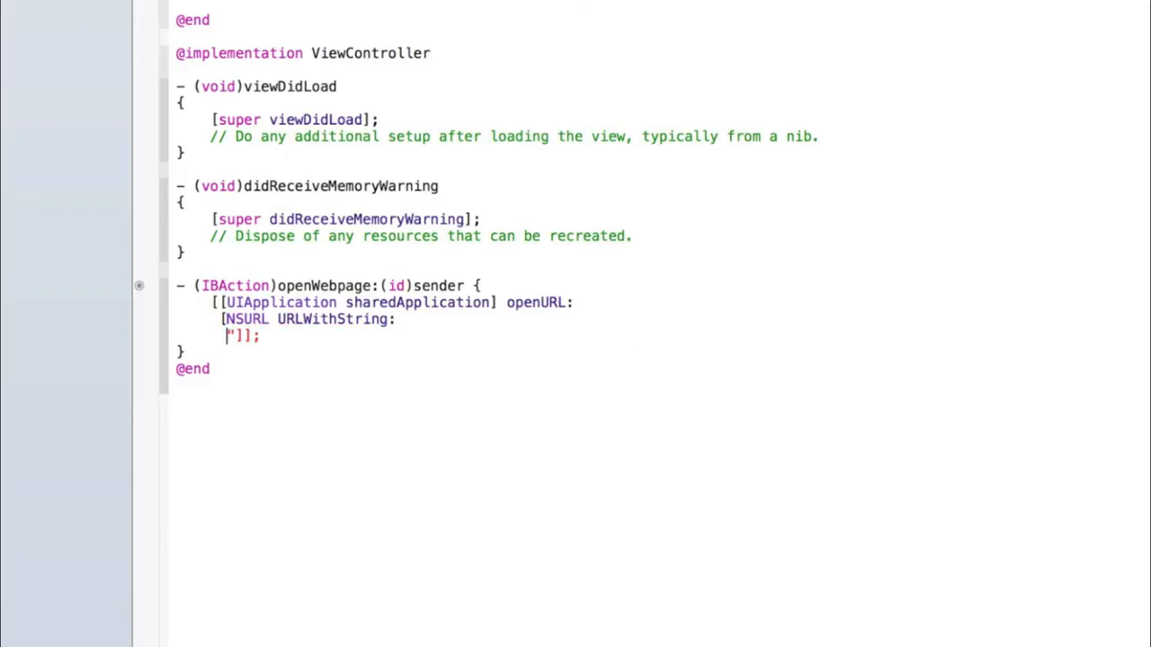
key("backspace")
type("urlFi")
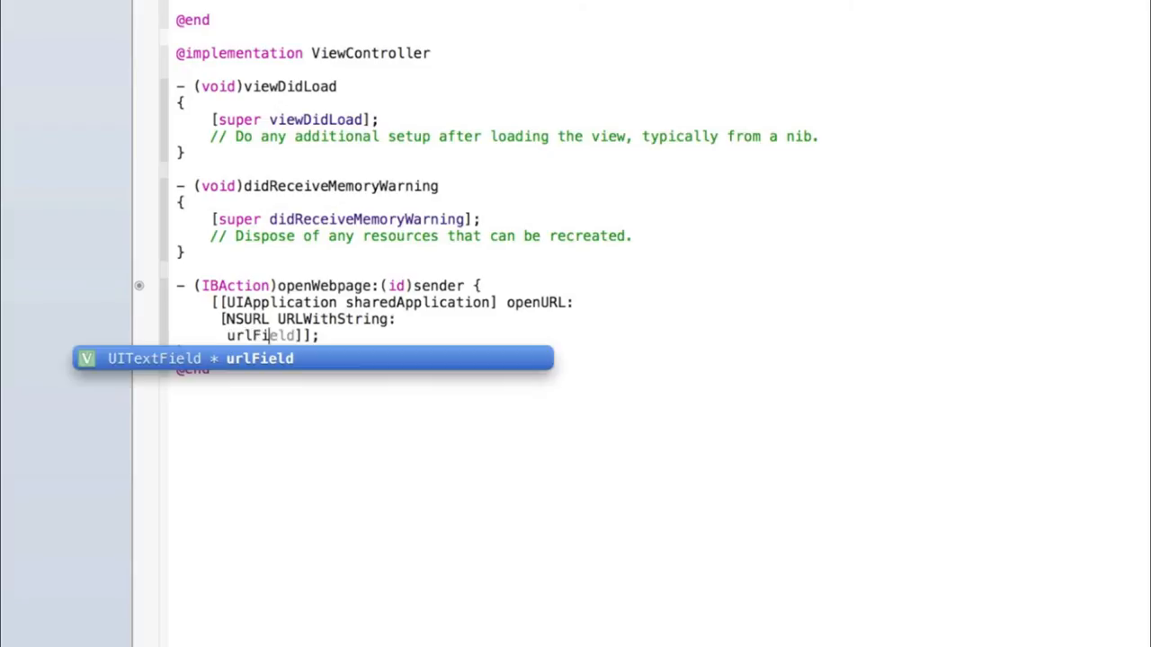
type(".text")
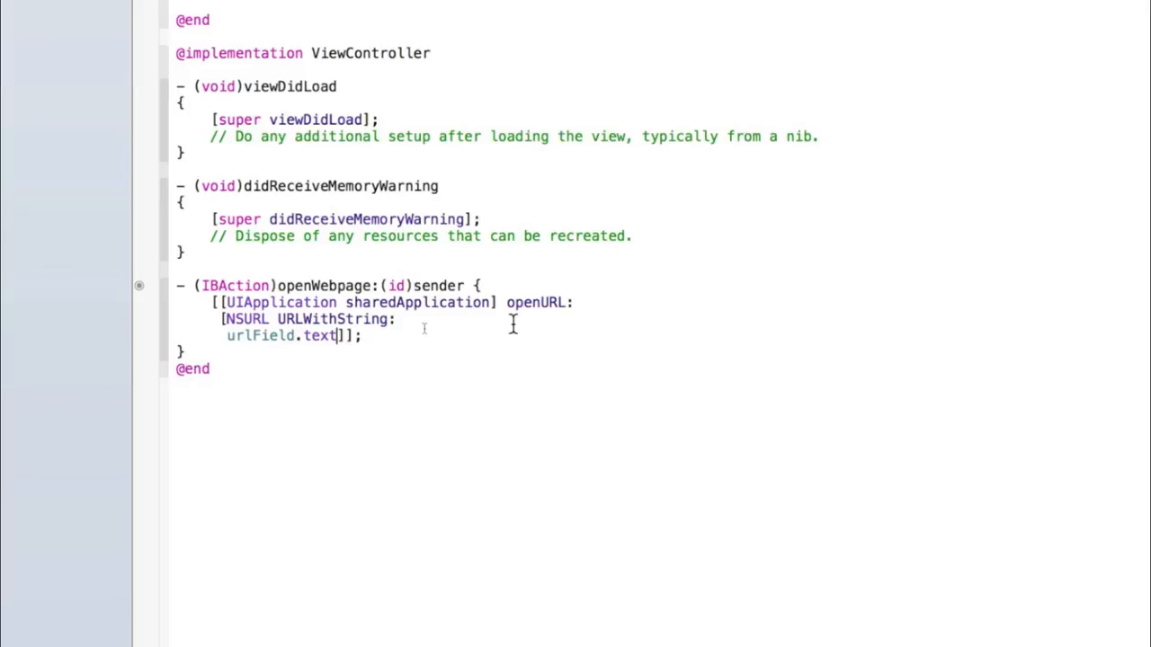
Review the sharedApplication openURL line and the urlField.text reference in the action.
double_click(237, 302)
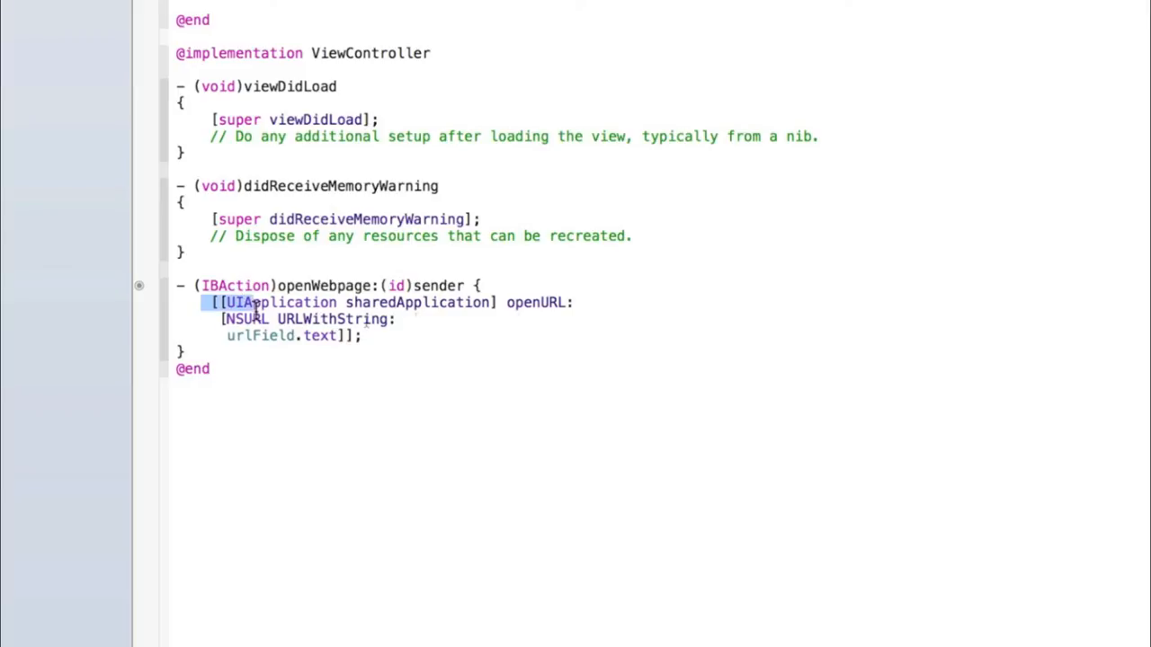
left_click(583, 302)
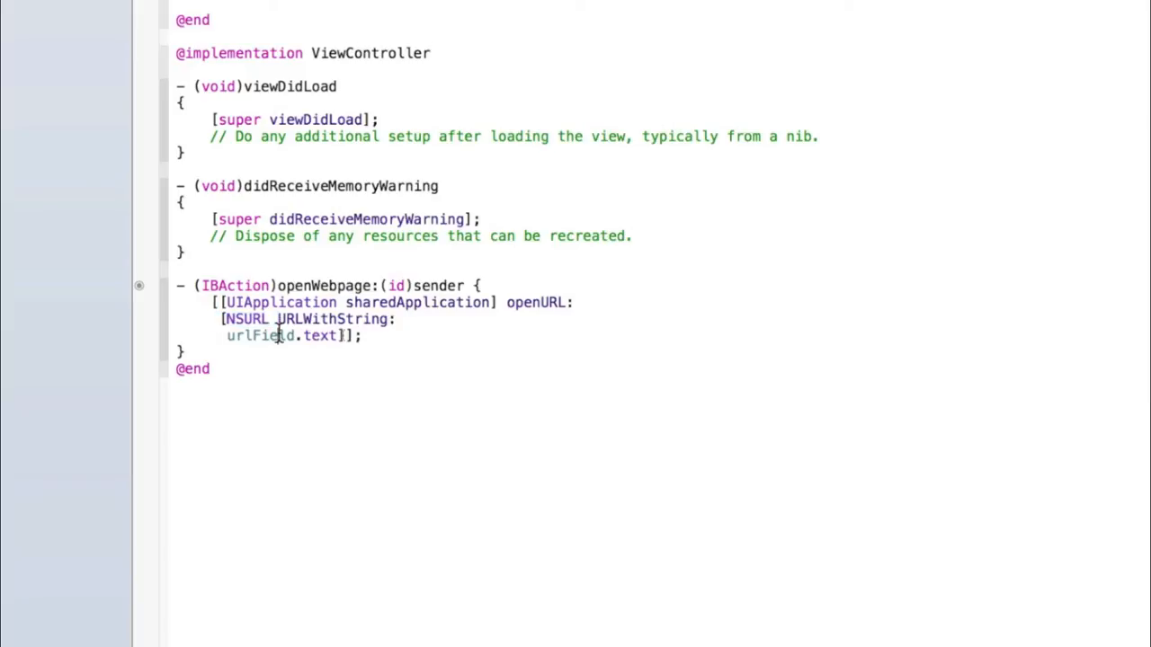
double_click(260, 336)
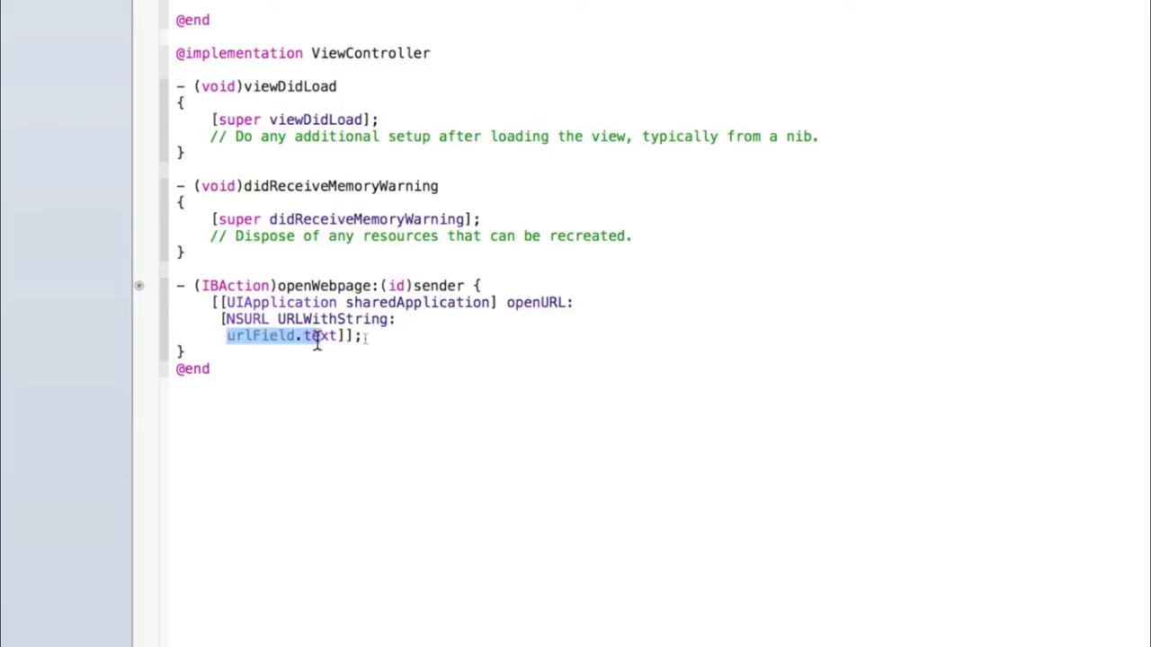
mouse_move(333, 336)
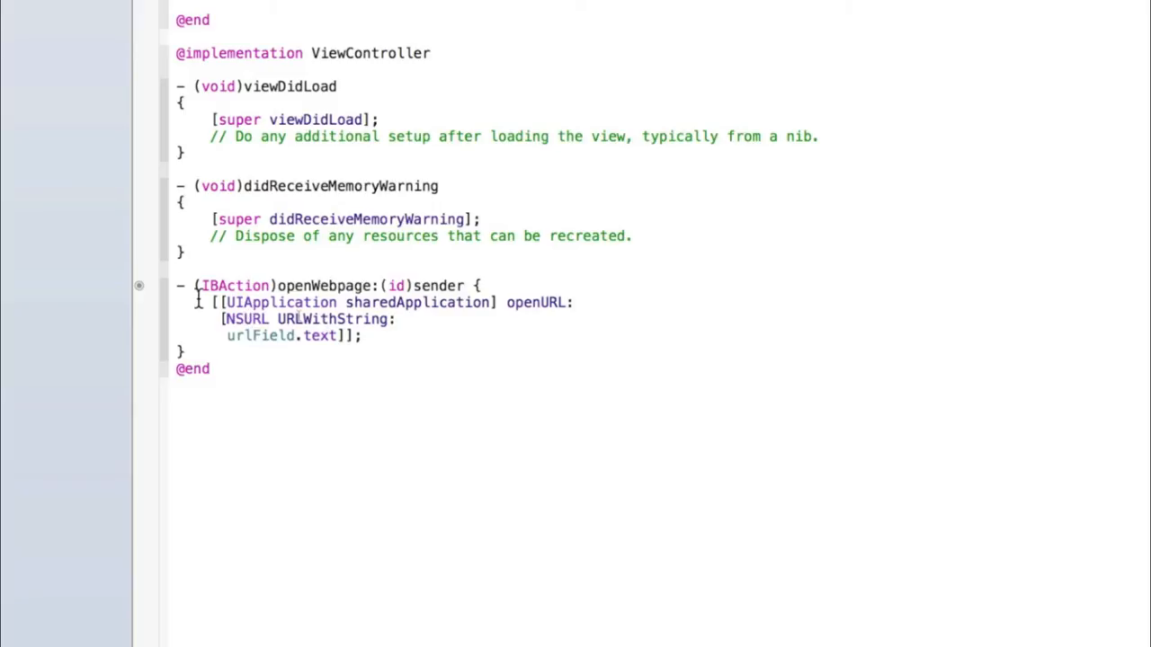
left_click_drag(199, 302, 496, 302)
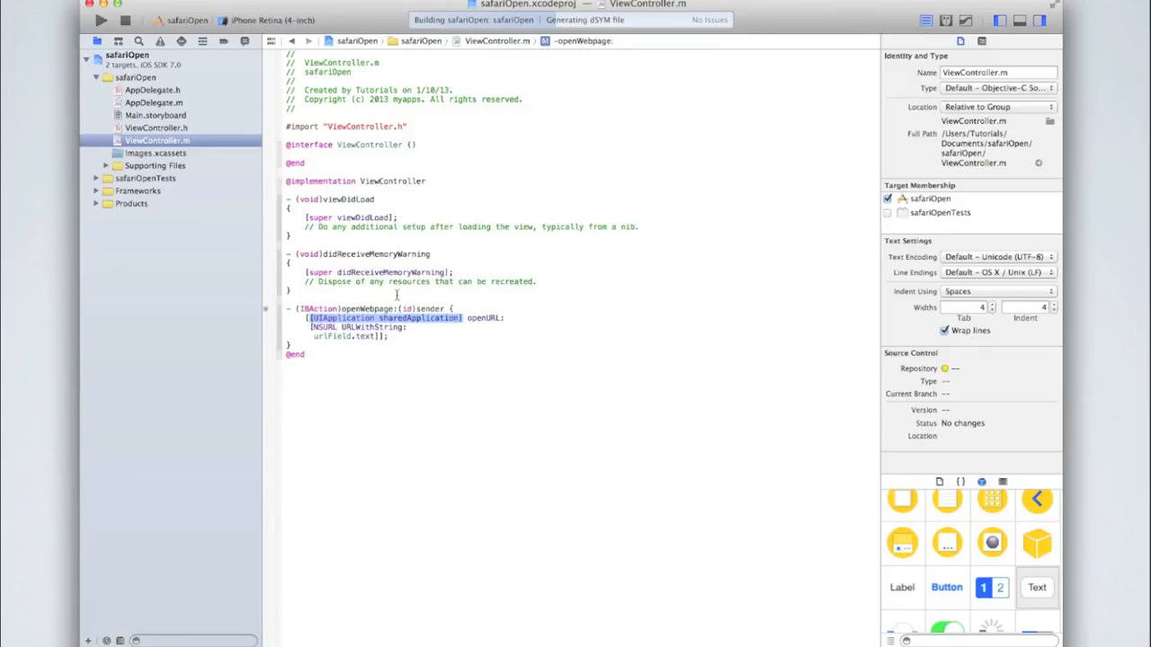
left_click(101, 20)
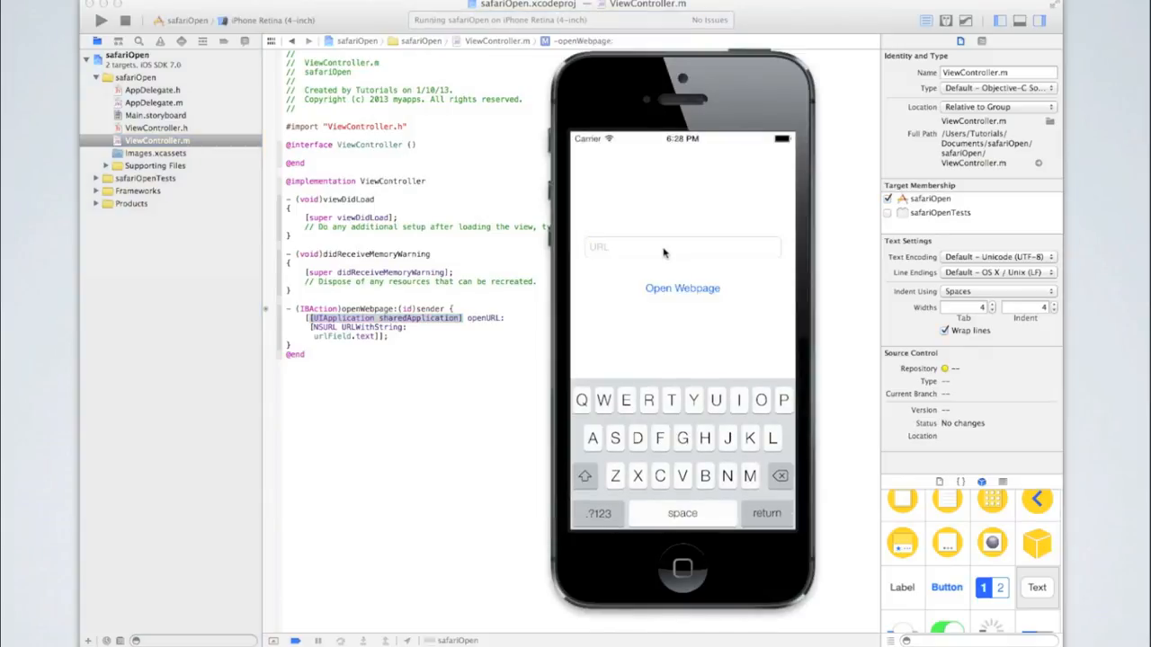
type("http://www")
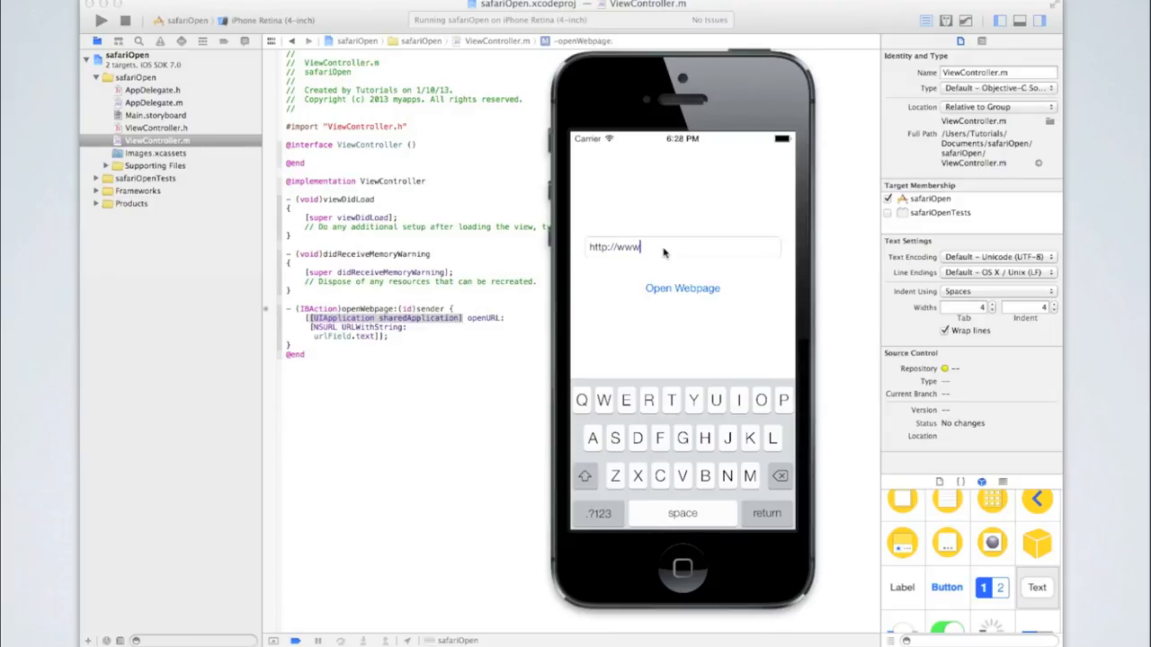
type("google.com")
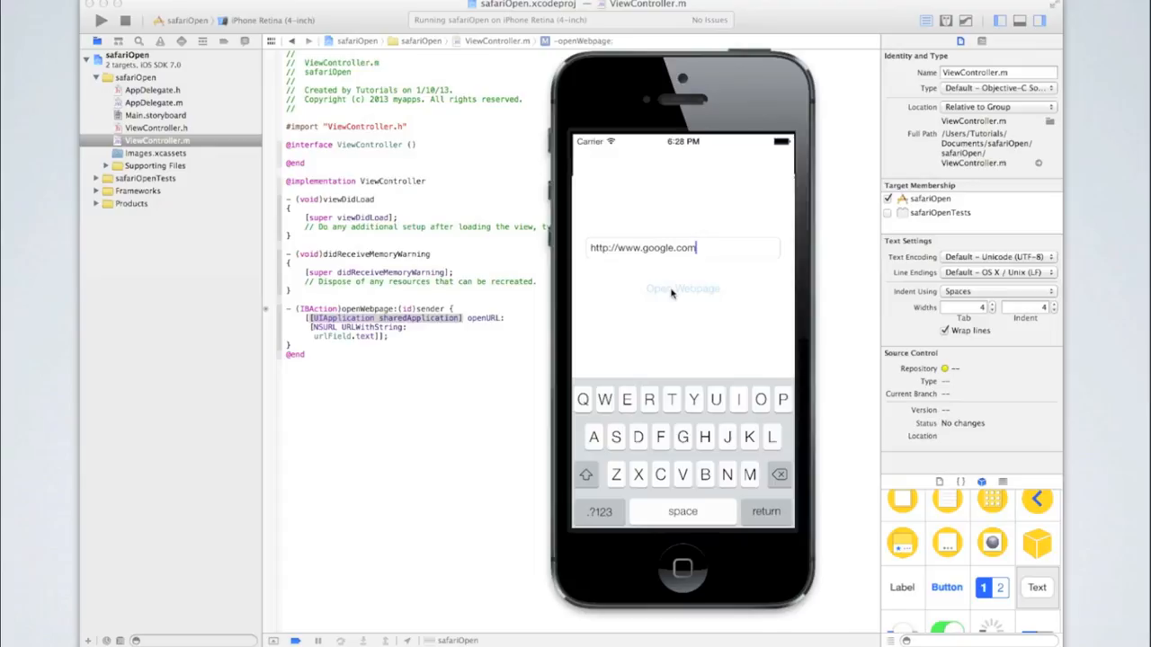
left_click(681, 287)
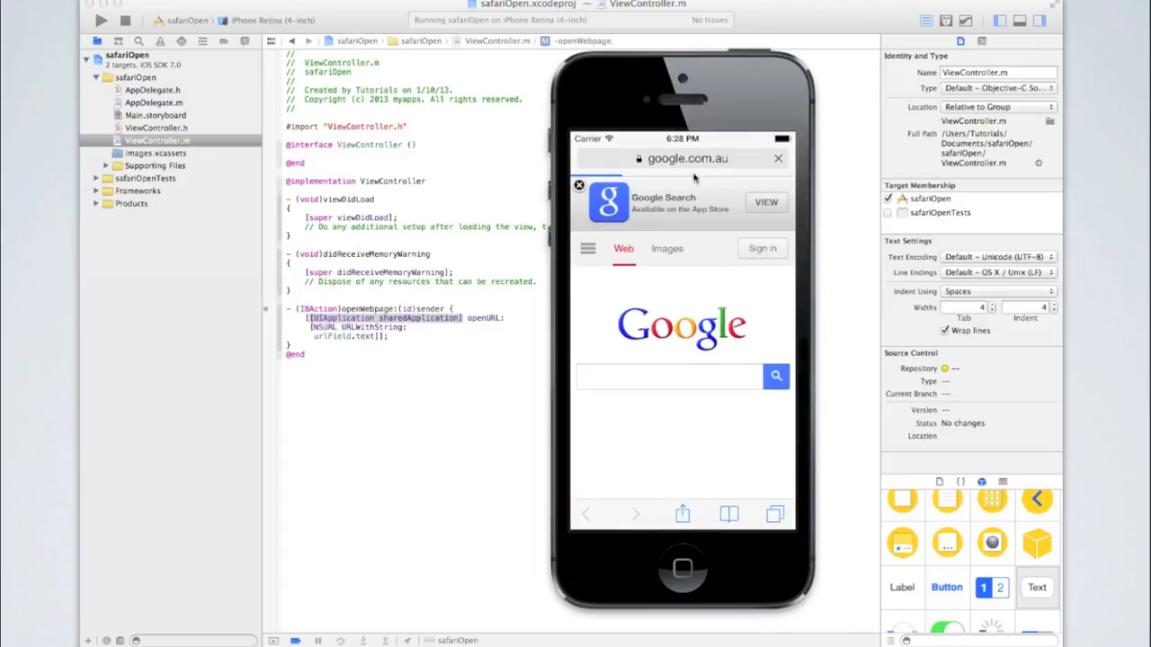
left_click(683, 158)
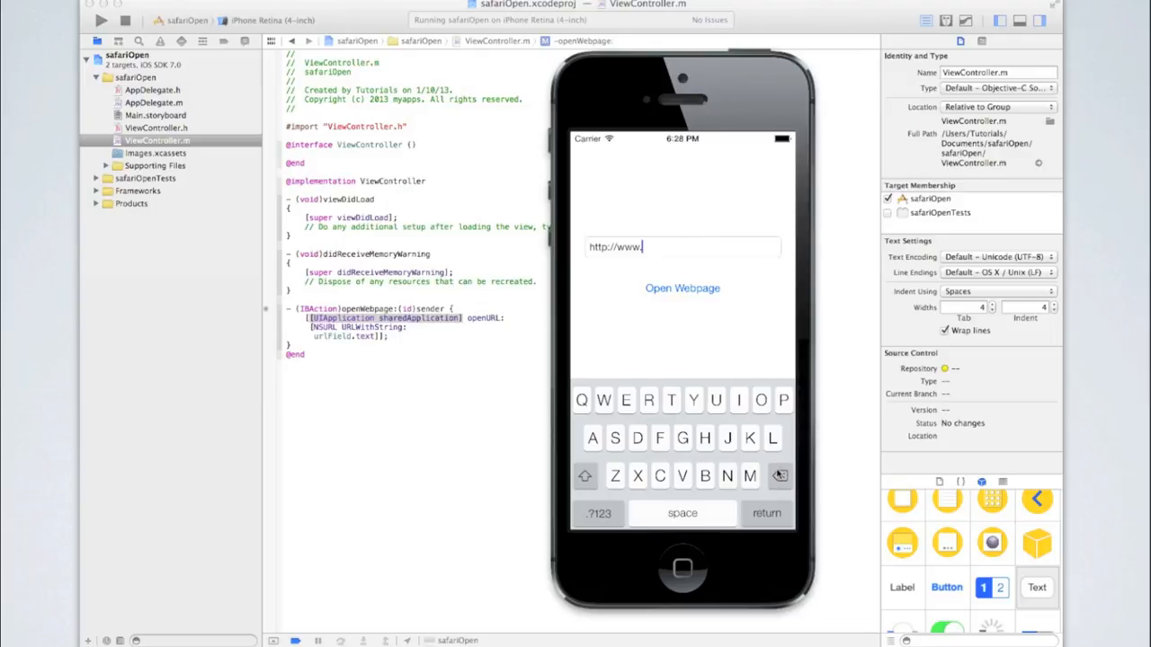
type("bing.com")
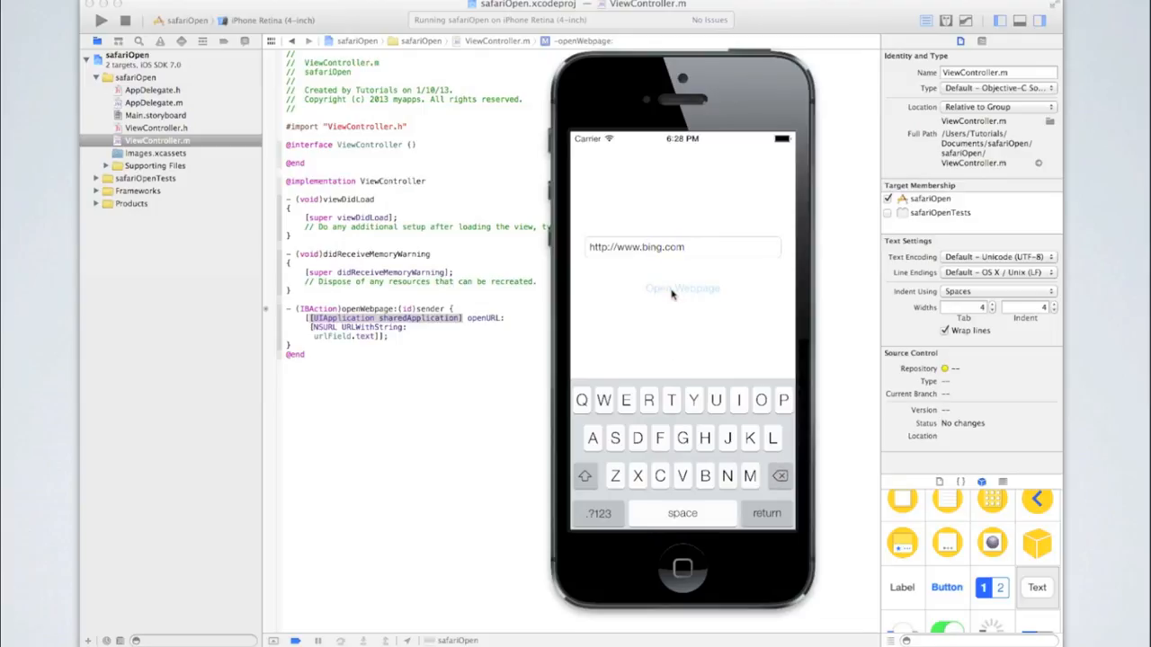
left_click(683, 288)
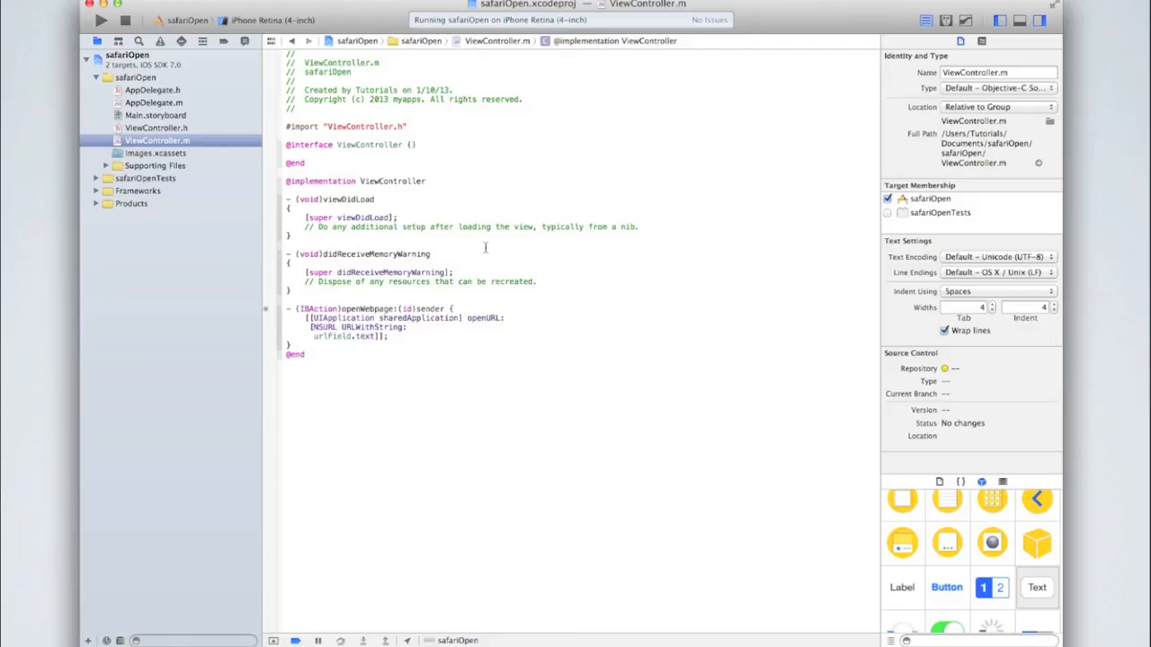
double_click(351, 336)
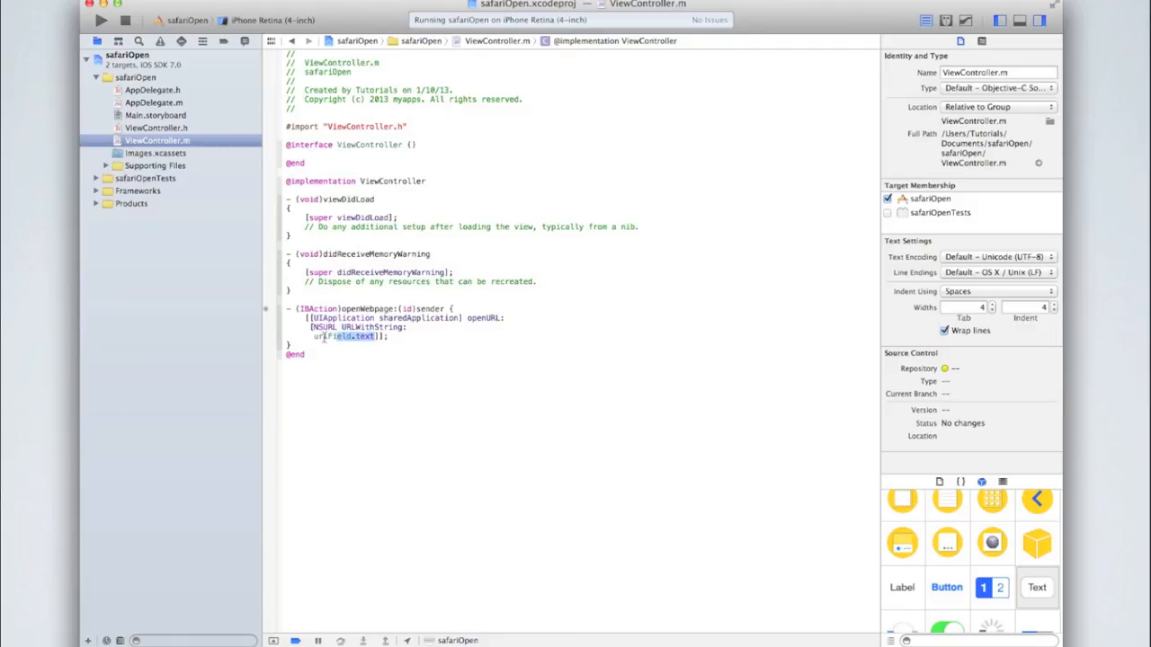